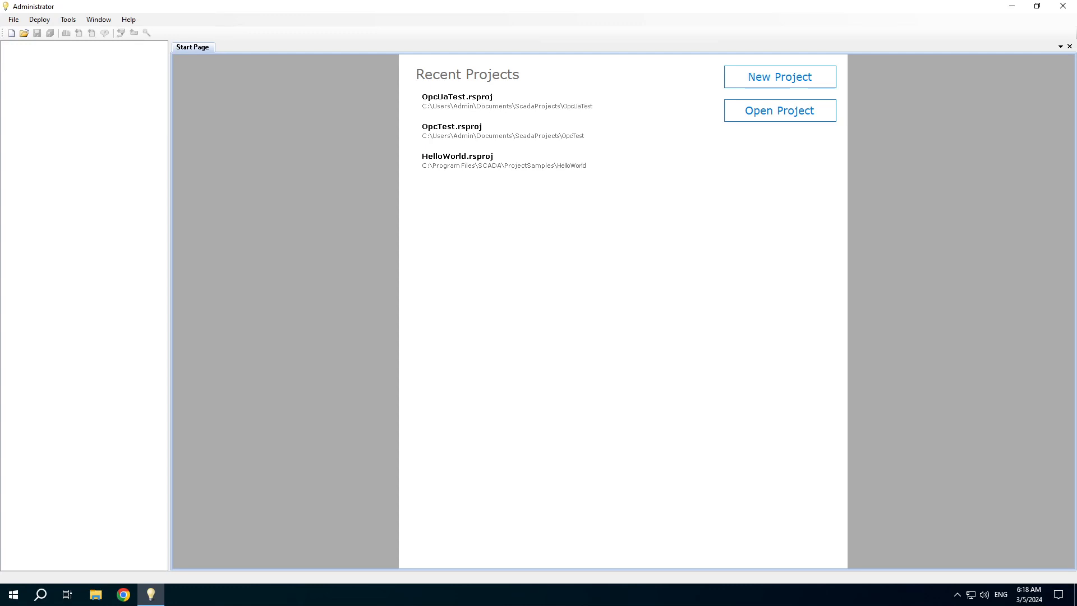
{"action": "mouse_move", "coordinate": [762, 142]}
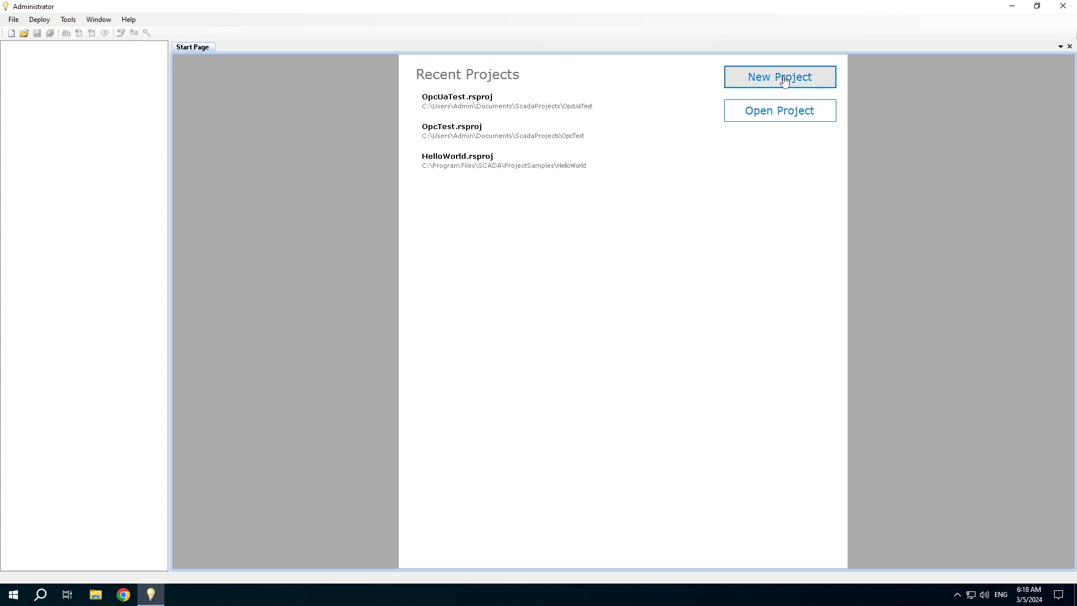
- Create a new project named OpcGate with the default location and template
{"action": "left_click", "coordinate": [780, 76]}
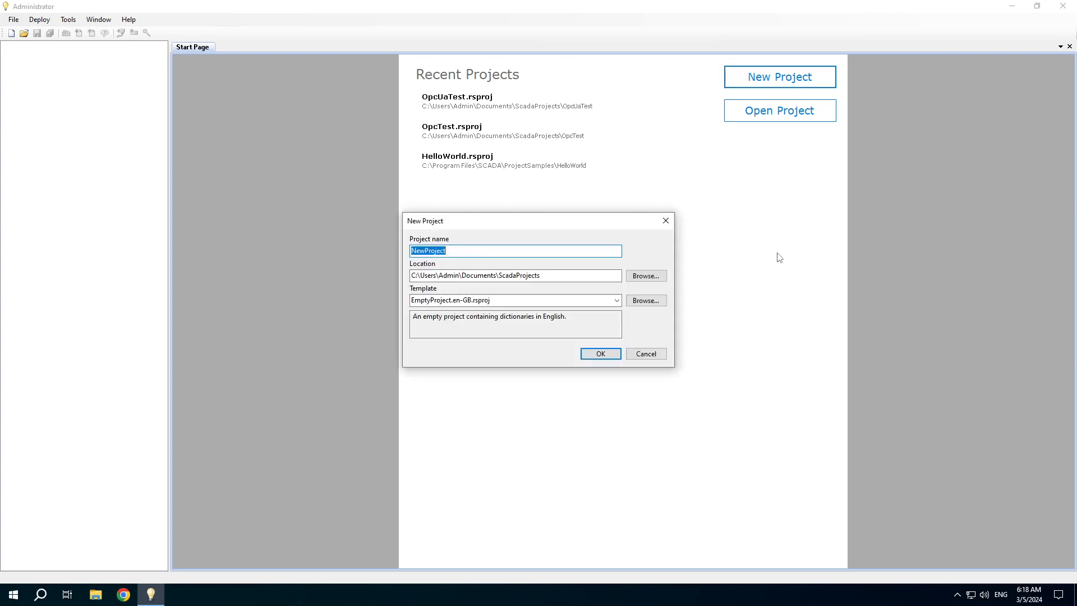
{"action": "type", "text": "OpcGate"}
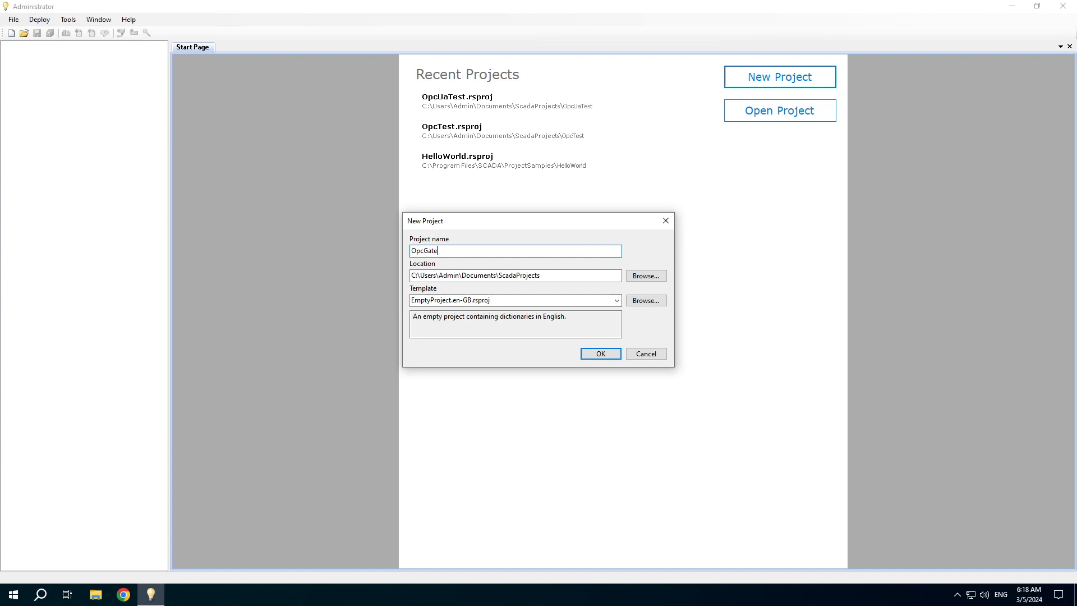
{"action": "left_click", "coordinate": [599, 353]}
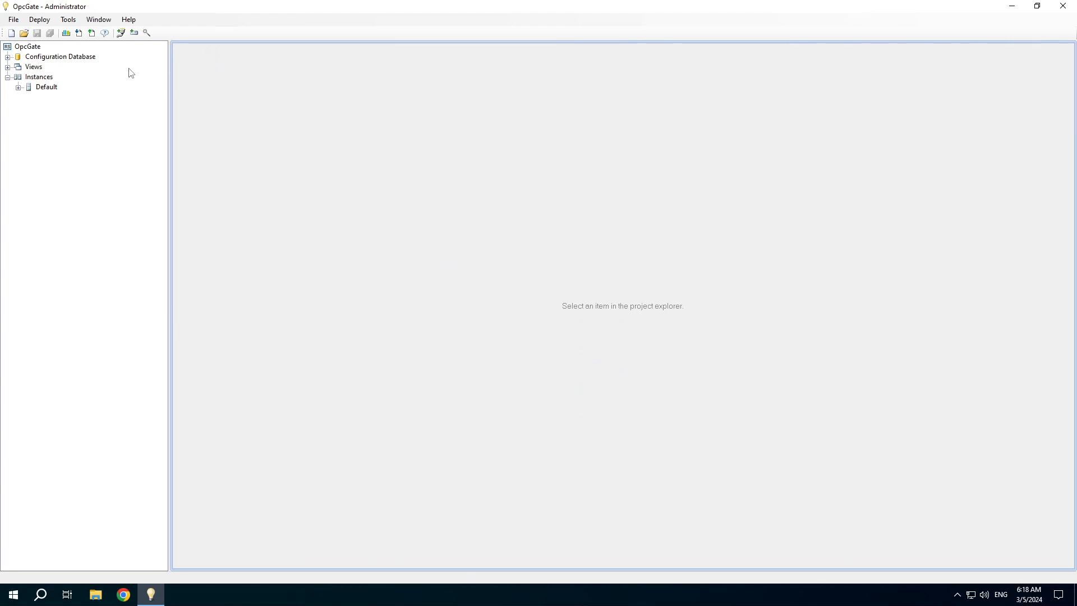
{"action": "mouse_move", "coordinate": [125, 61]}
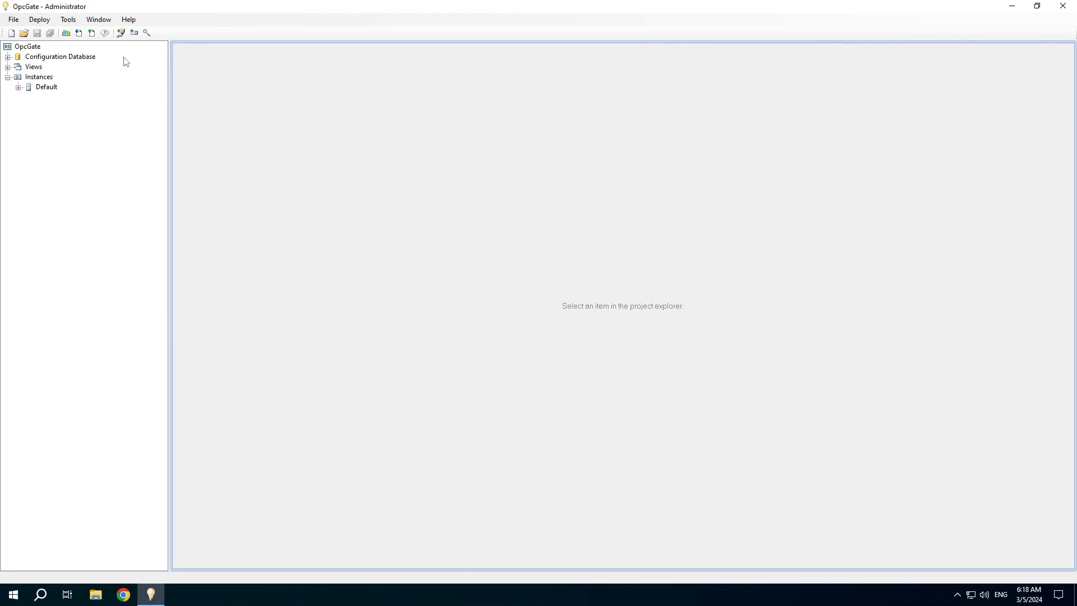
{"action": "mouse_move", "coordinate": [122, 45]}
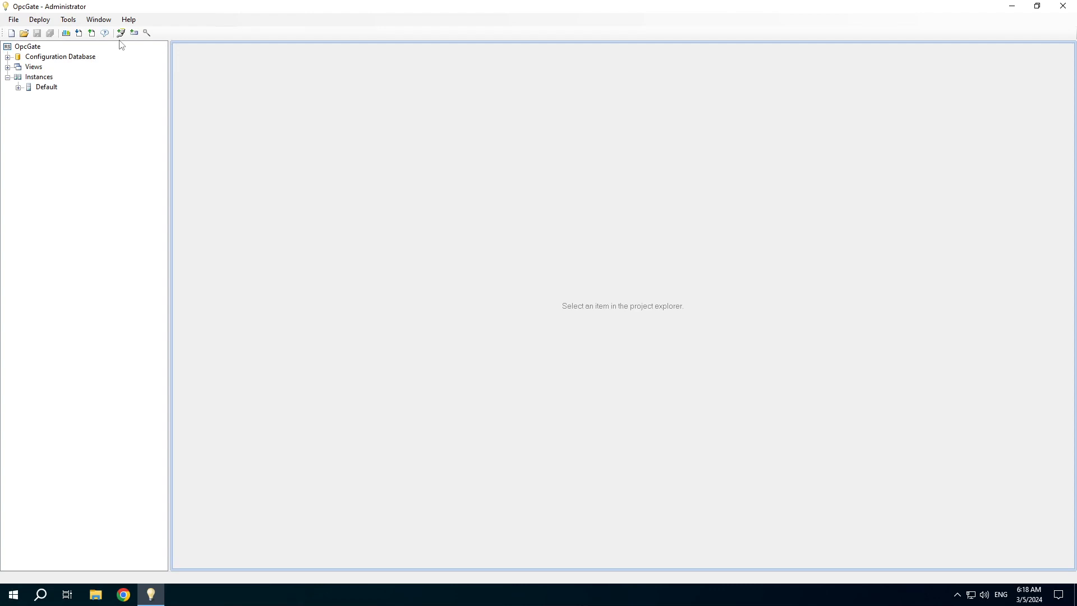
- Add a communication line named 'OPC DA Line'
{"action": "left_click", "coordinate": [120, 33]}
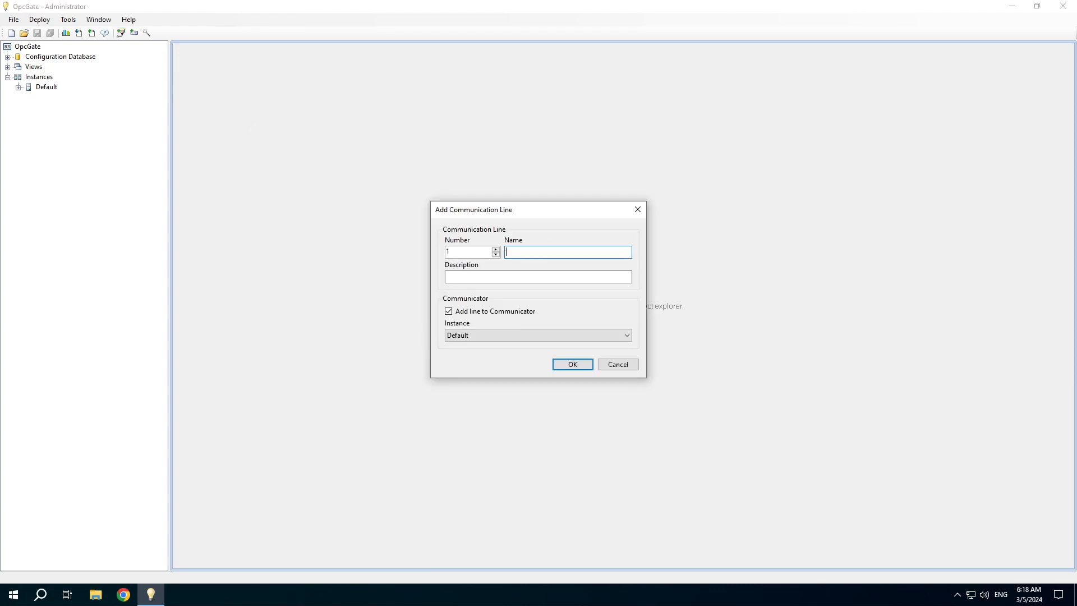
{"action": "type", "text": "OPC DA"}
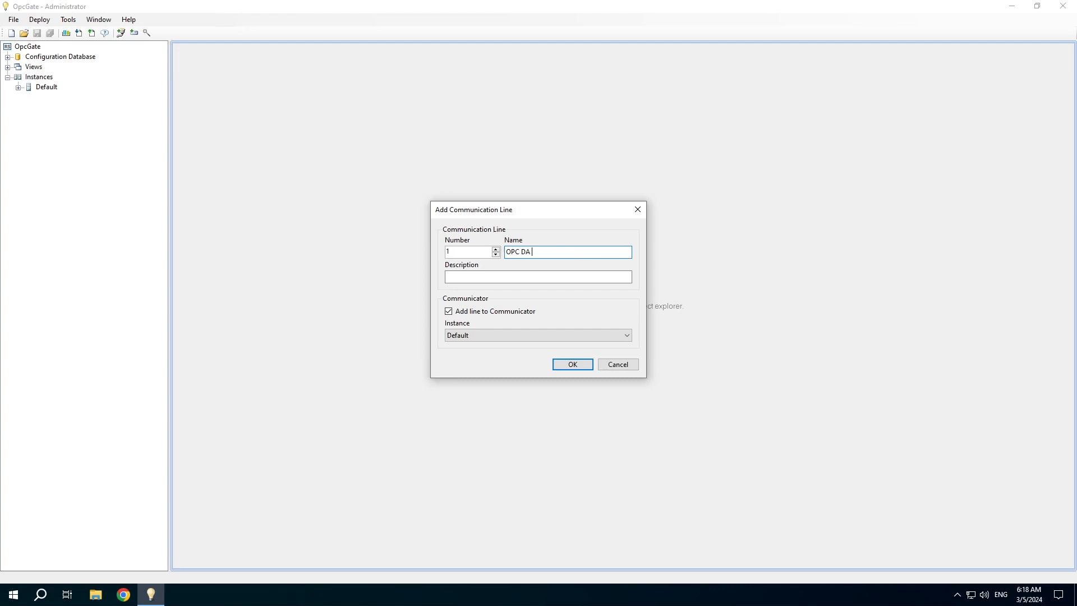
{"action": "type", "text": "Line"}
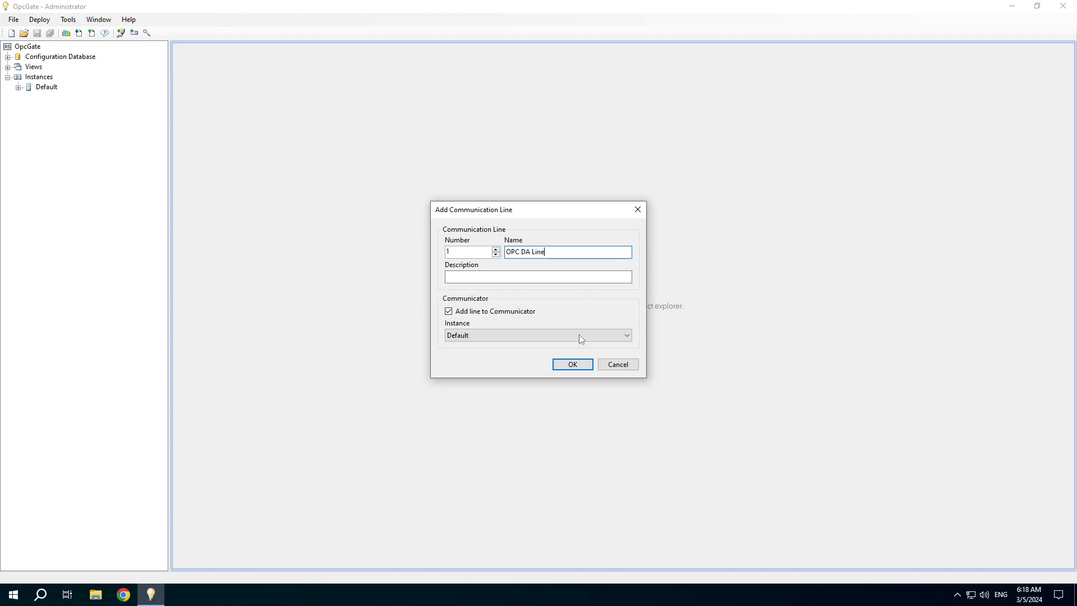
{"action": "left_click", "coordinate": [573, 364]}
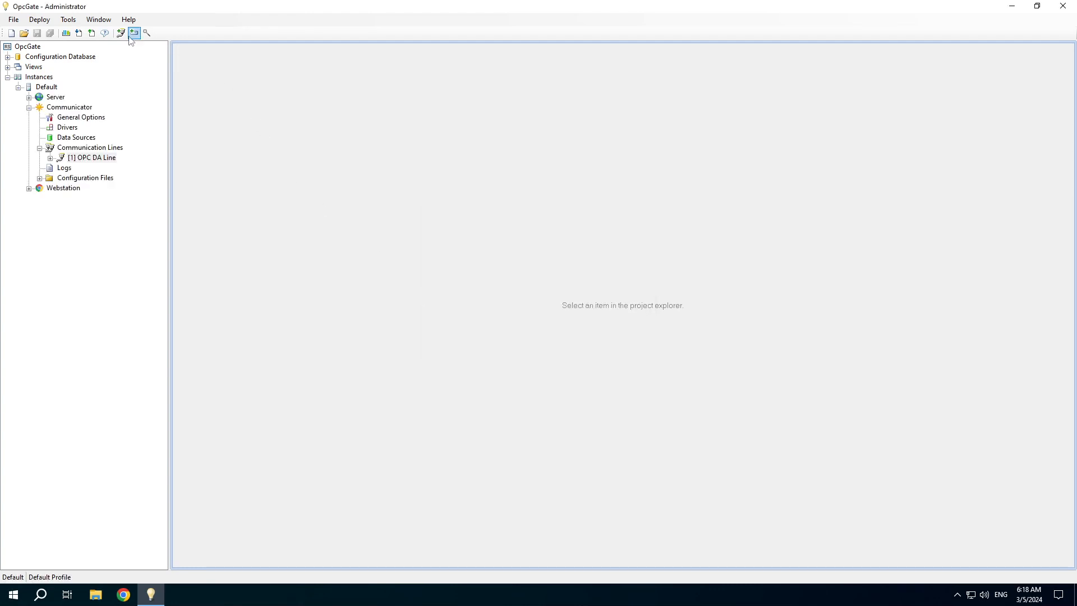
- Add a device named 'OPC DA Client' to the line
{"action": "left_click", "coordinate": [134, 33]}
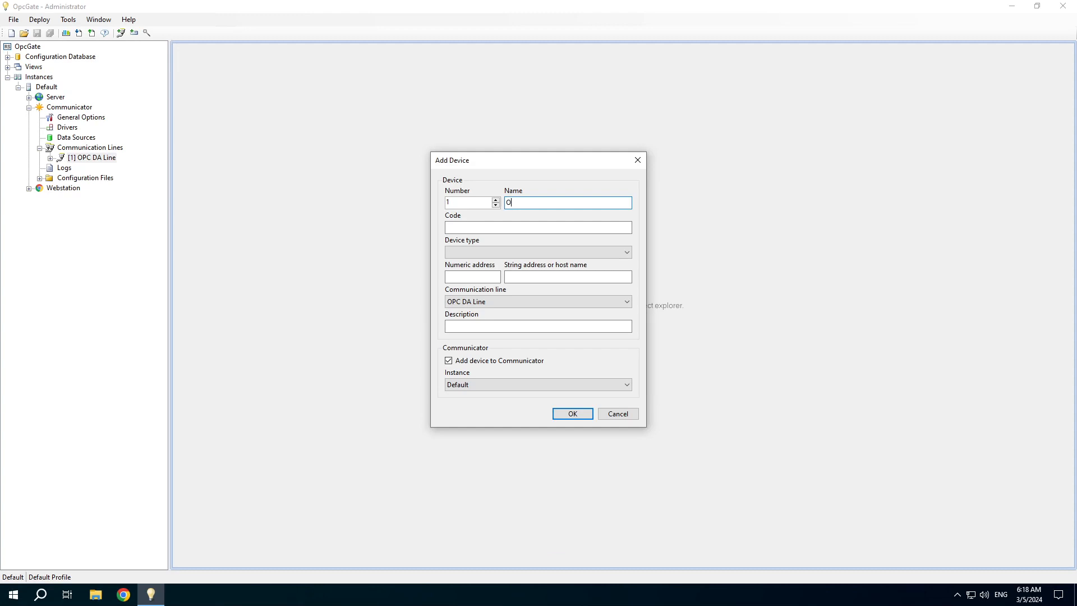
{"action": "type", "text": "PC DA Cli"}
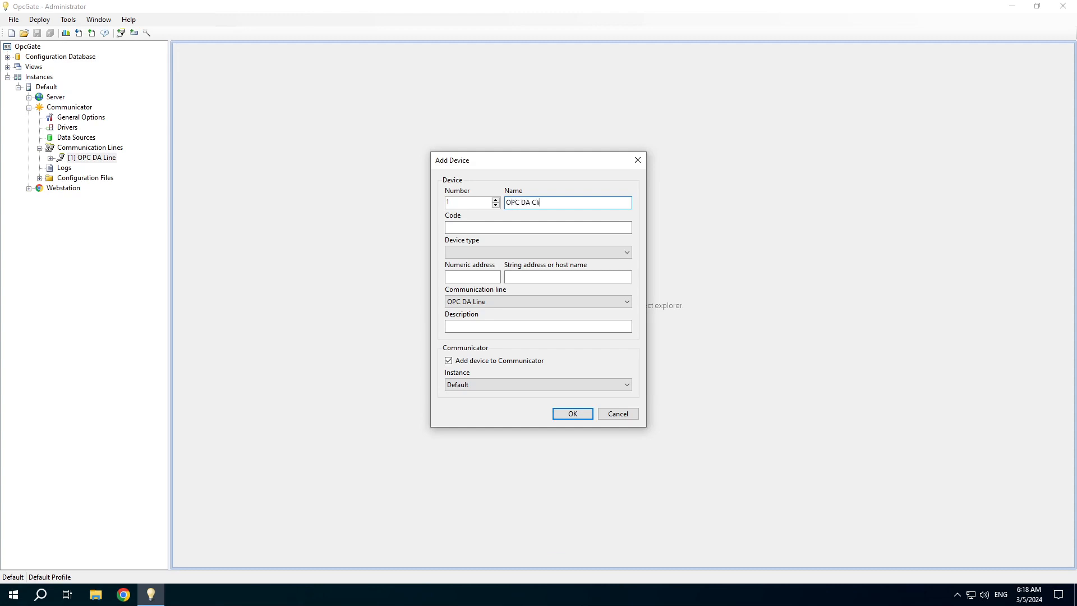
{"action": "type", "text": "ent"}
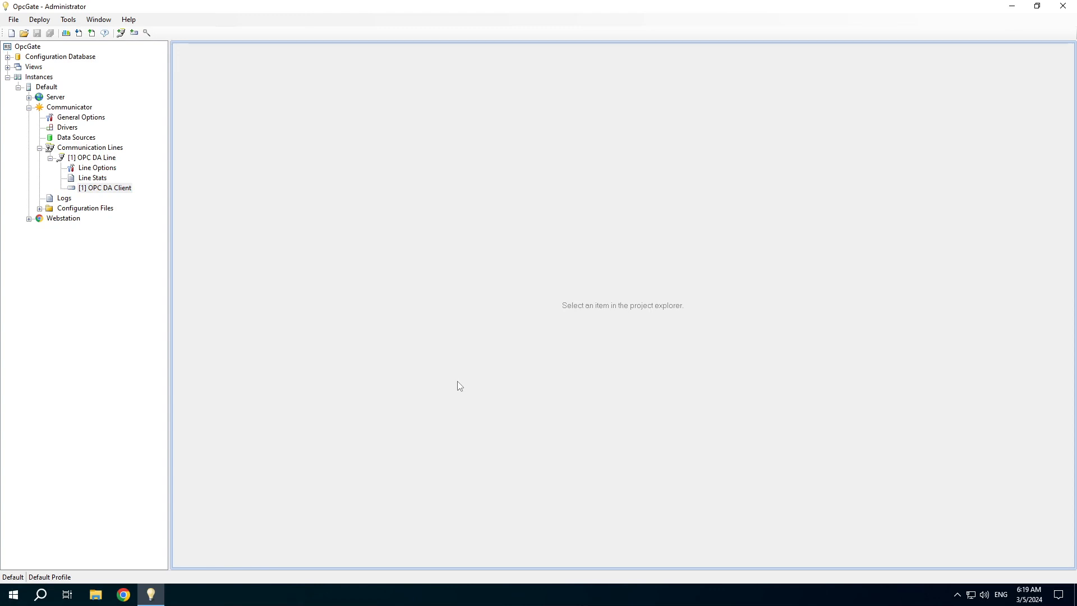
{"action": "mouse_move", "coordinate": [196, 202]}
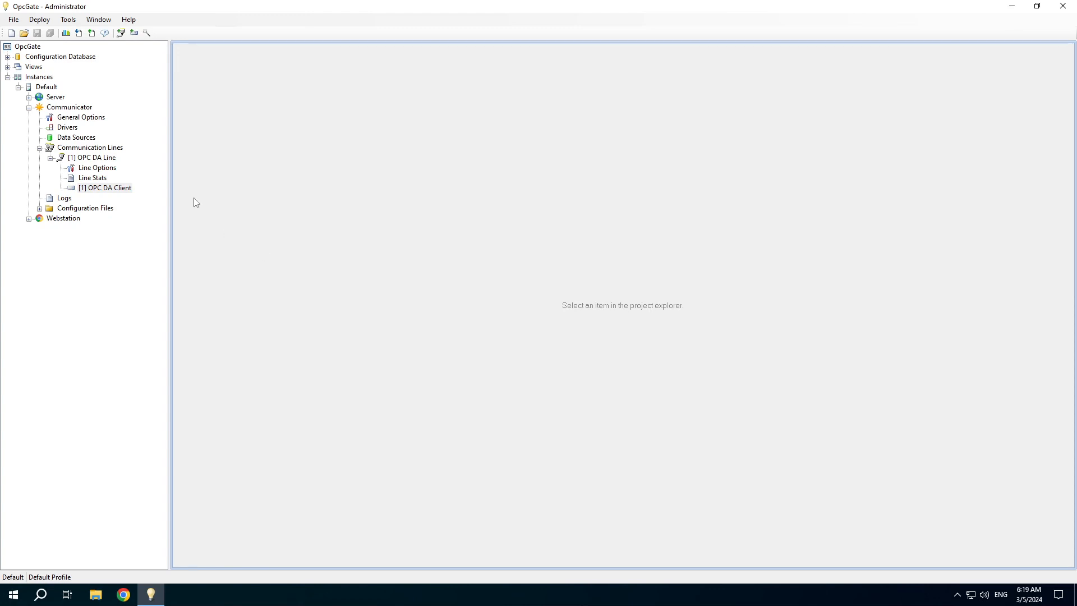
- Connect to the OPC server and subscribe to the Bucket Brigade and Random simulation items in Group 1, then save
{"action": "right_click", "coordinate": [107, 187]}
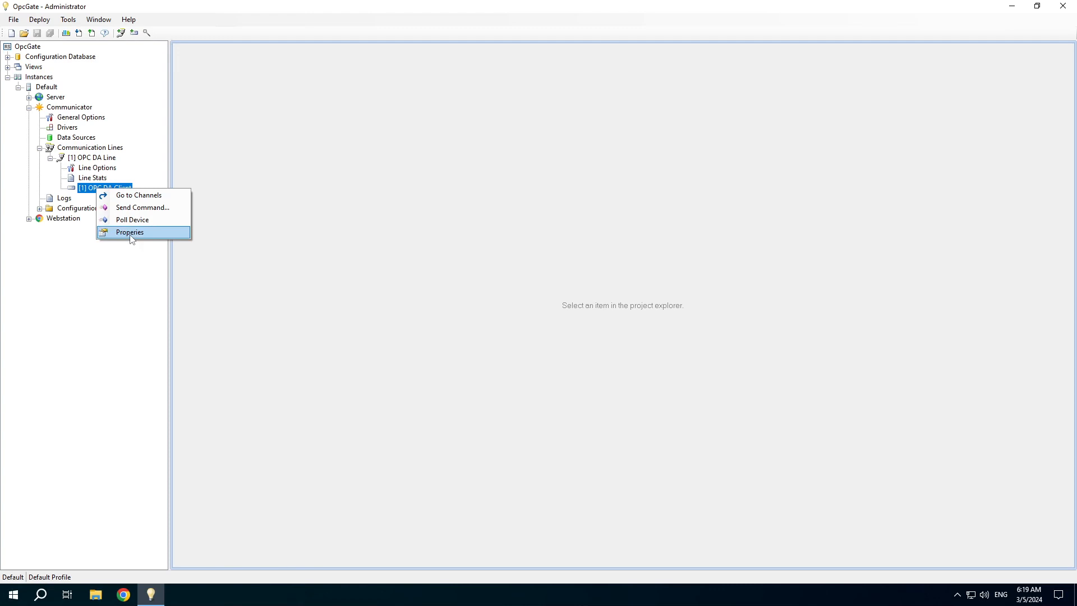
{"action": "left_click", "coordinate": [130, 232]}
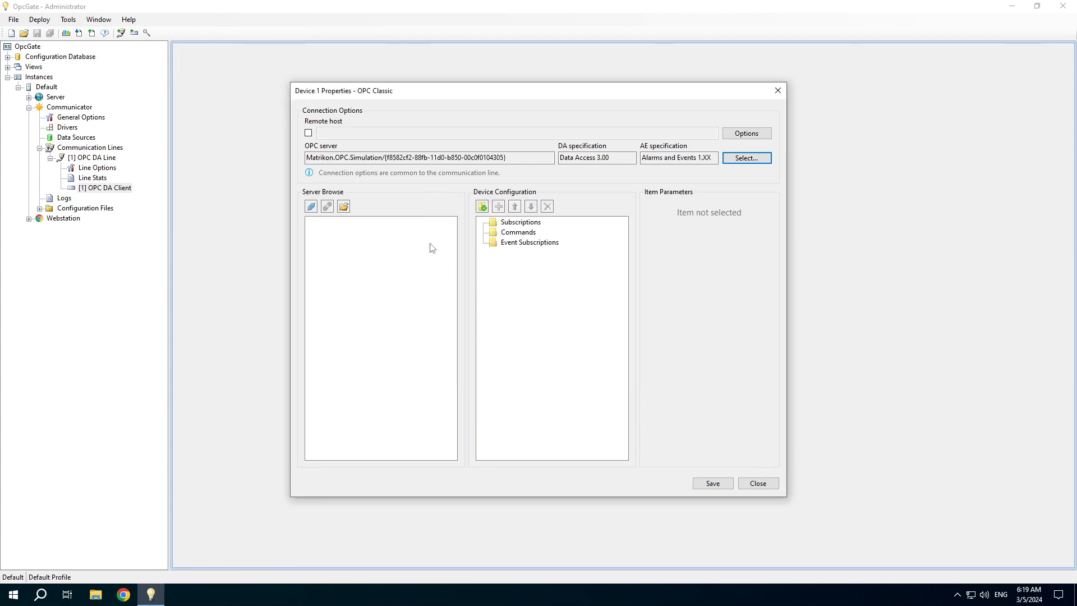
{"action": "left_click", "coordinate": [327, 206]}
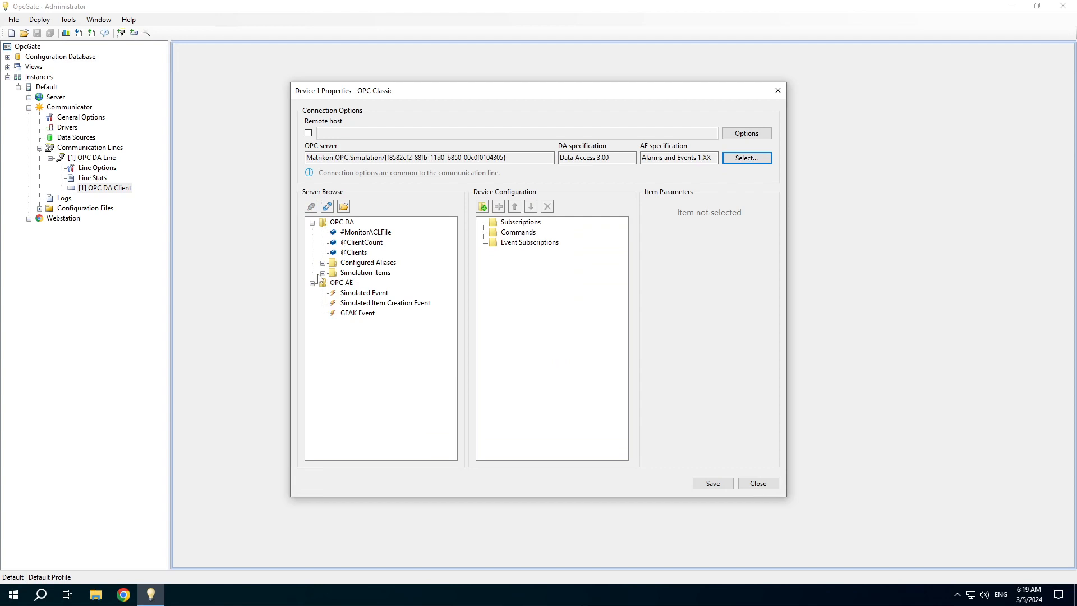
{"action": "left_click", "coordinate": [324, 273]}
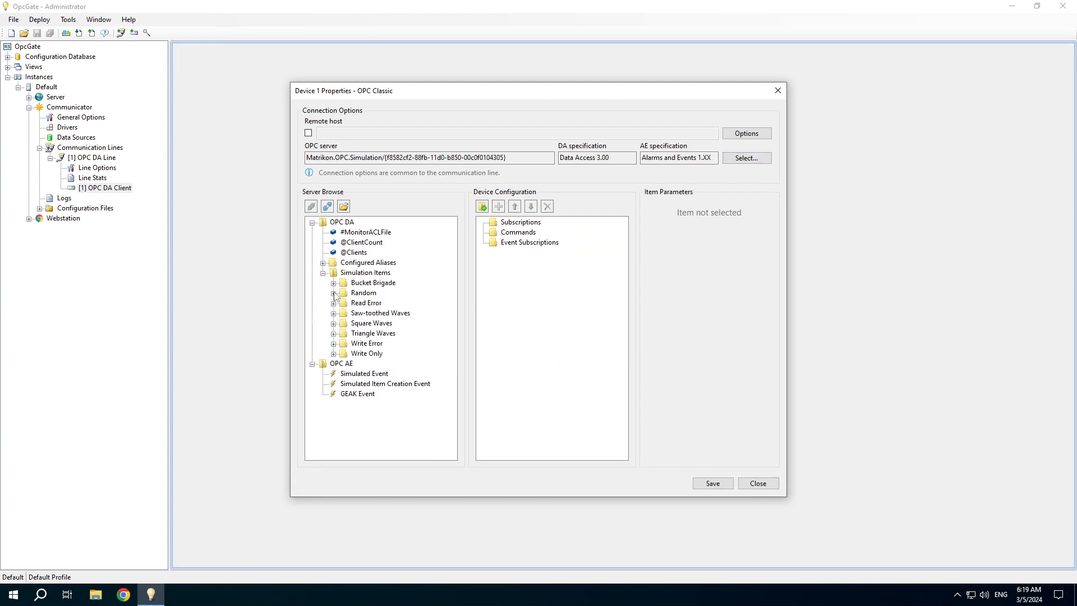
{"action": "left_click", "coordinate": [334, 282]}
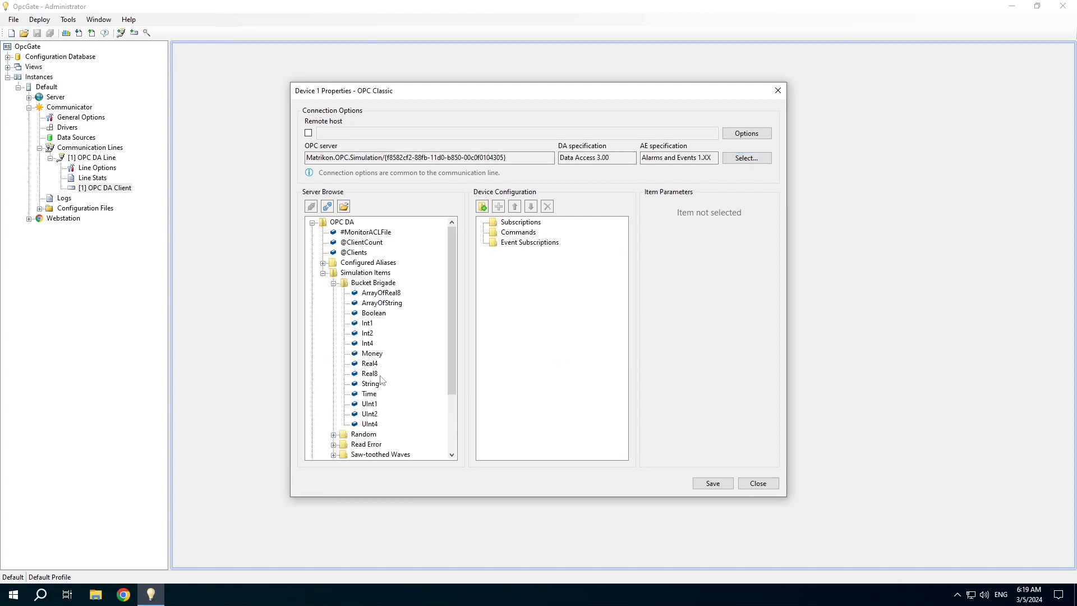
{"action": "mouse_move", "coordinate": [376, 374]}
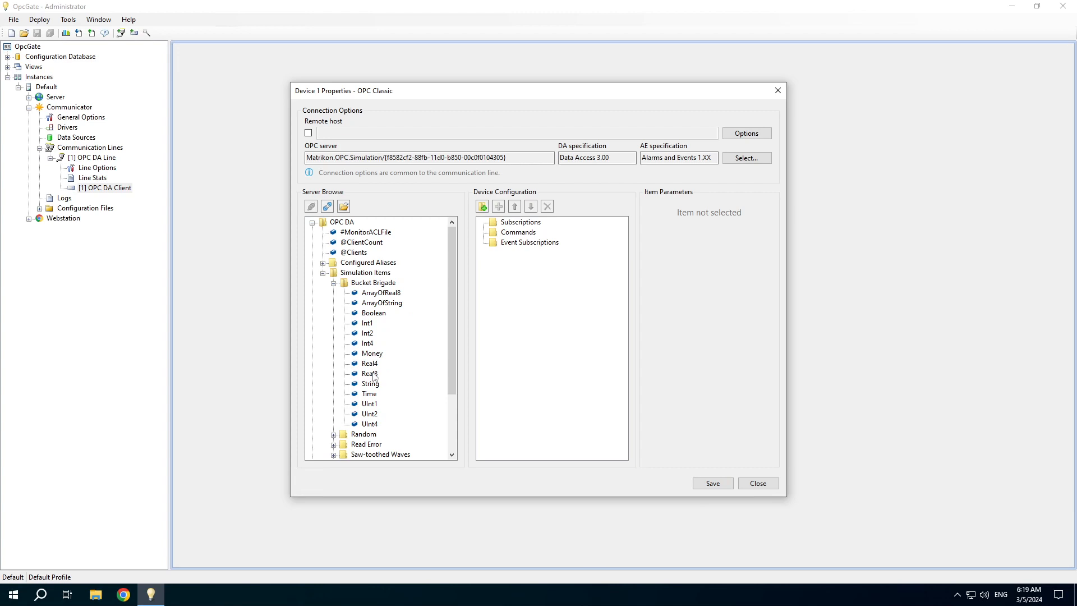
{"action": "double_click", "coordinate": [369, 373]}
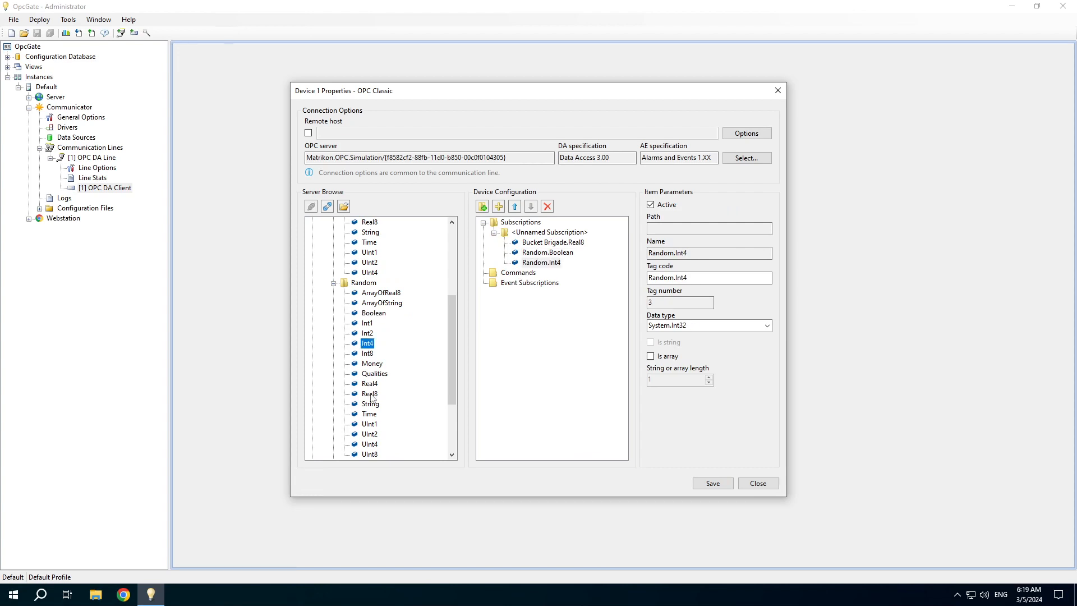
{"action": "left_click", "coordinate": [549, 232]}
{"action": "type", "text": "Group 1"}
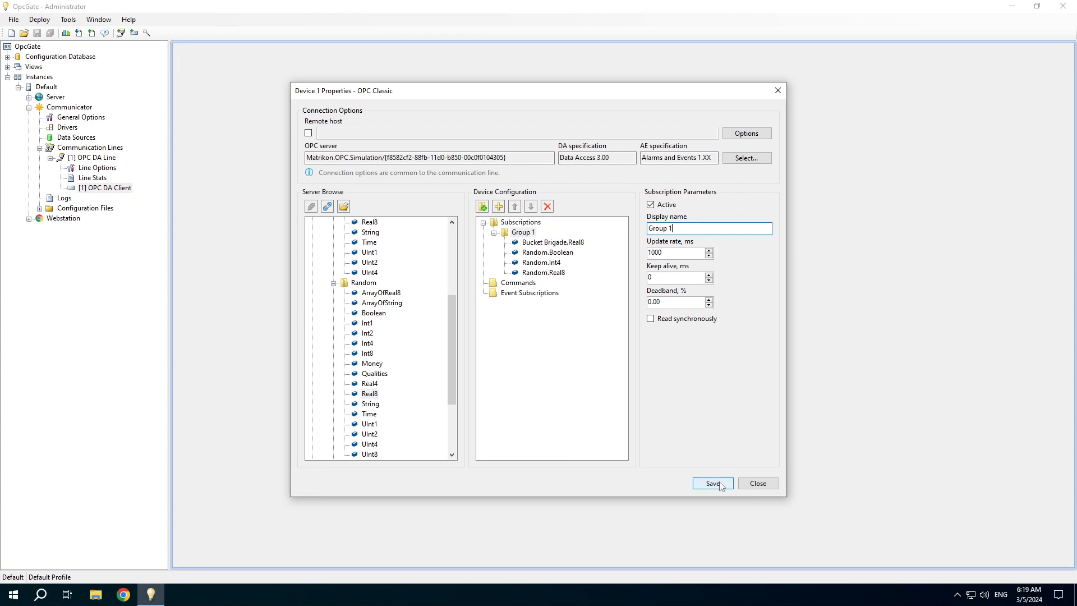
{"action": "left_click", "coordinate": [712, 483]}
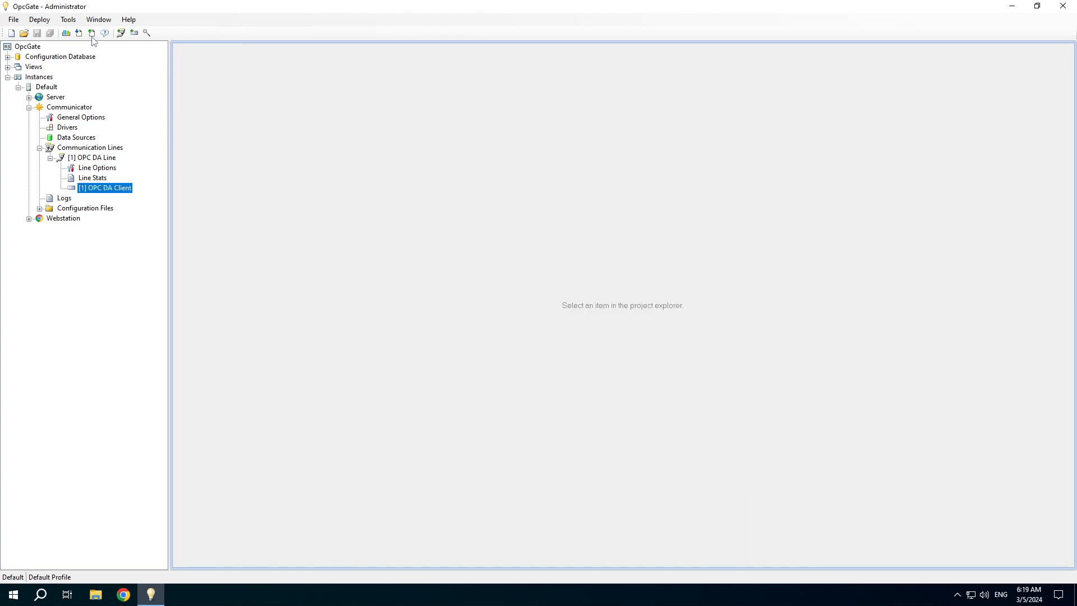
- Upload the configuration to the Default instance and show the OPC DA Line's Line Log
{"action": "left_click", "coordinate": [91, 33]}
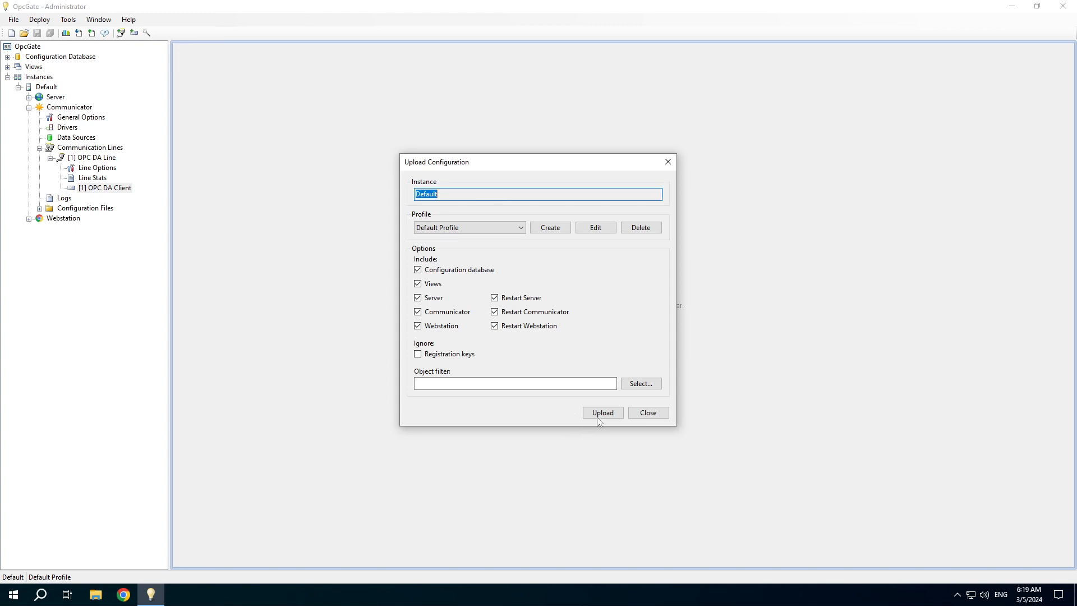
{"action": "left_click", "coordinate": [602, 413]}
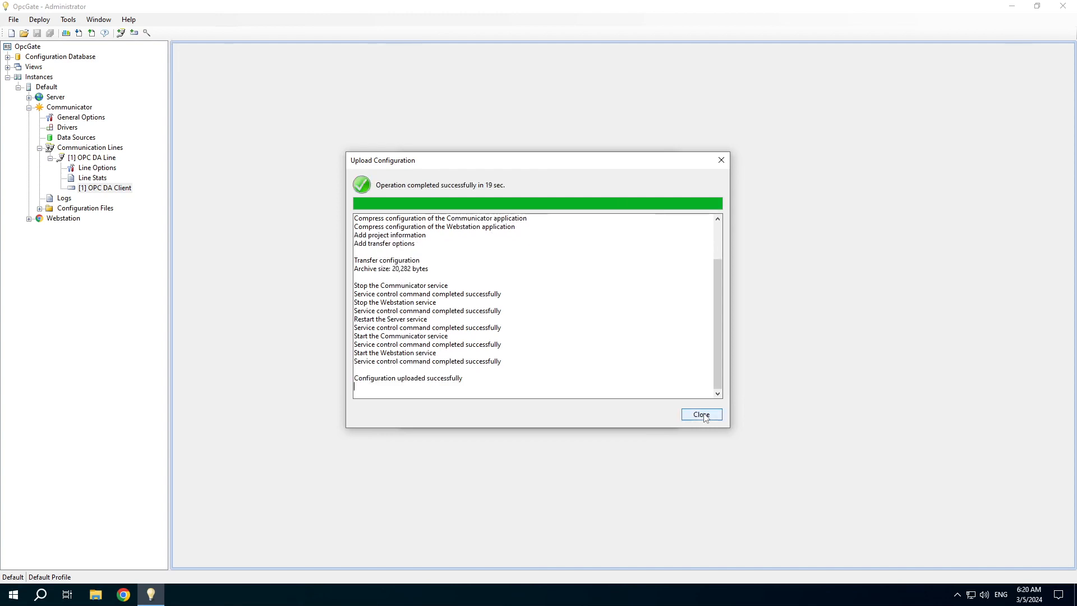
{"action": "left_click", "coordinate": [701, 414]}
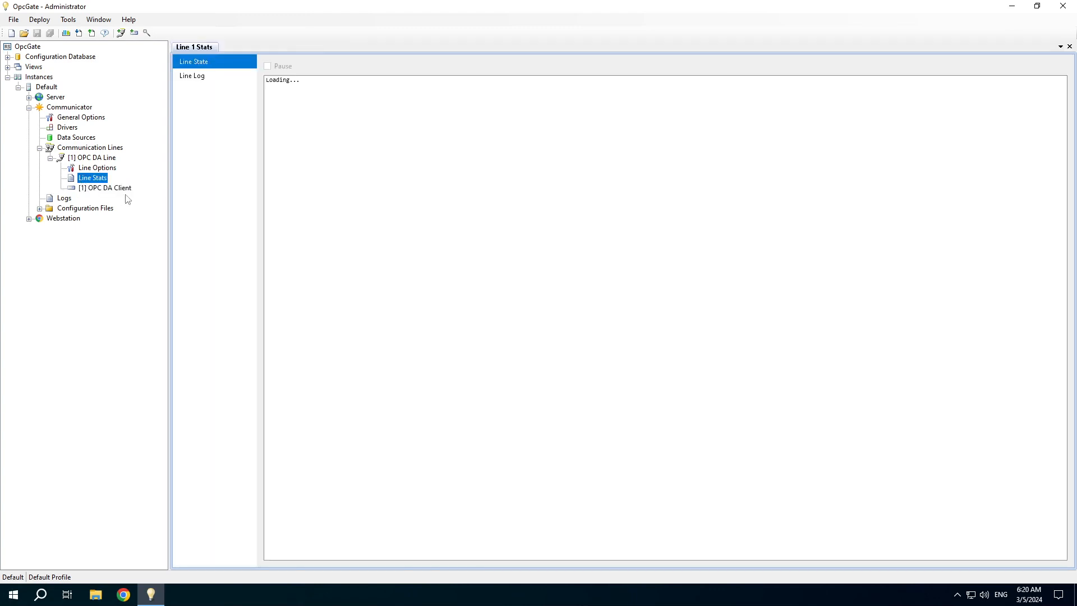
{"action": "mouse_move", "coordinate": [190, 77]}
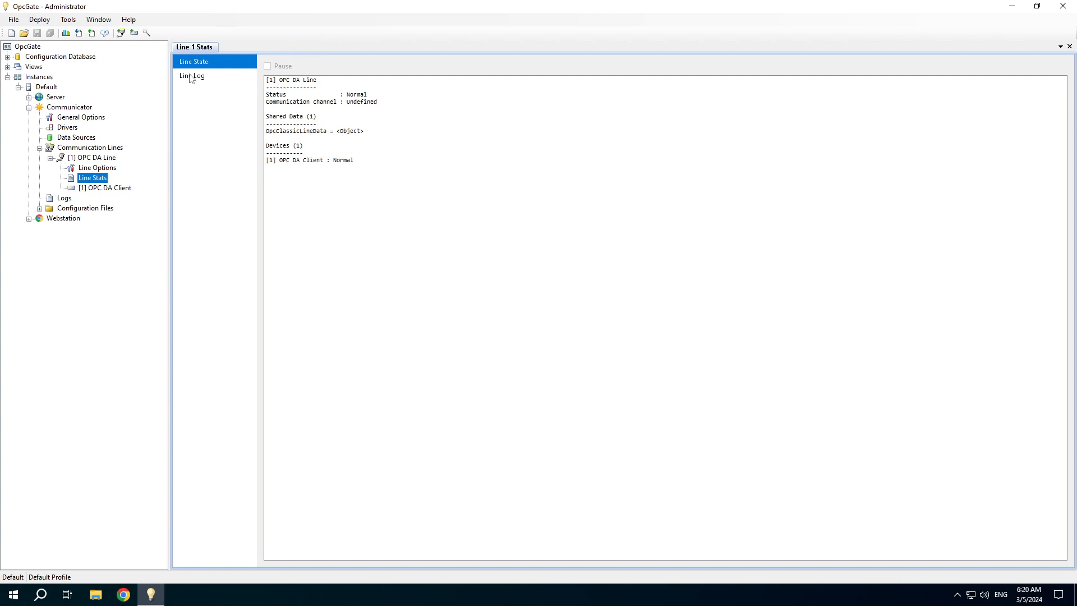
{"action": "left_click", "coordinate": [192, 75]}
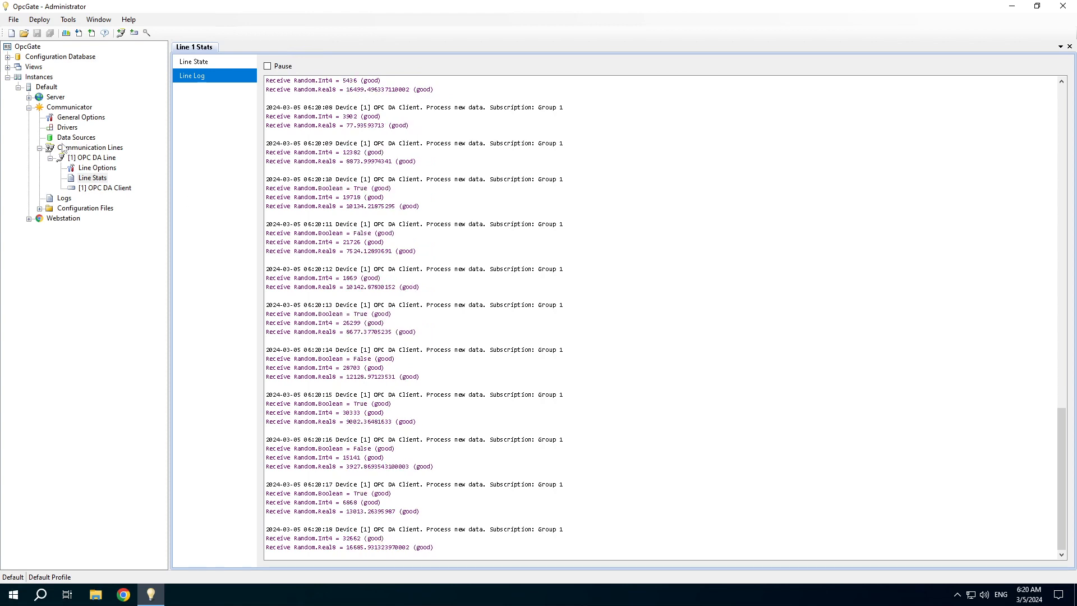
- Activate the OpcUaServer data source and enable 'Automatically accept certificates'
{"action": "left_click", "coordinate": [76, 137]}
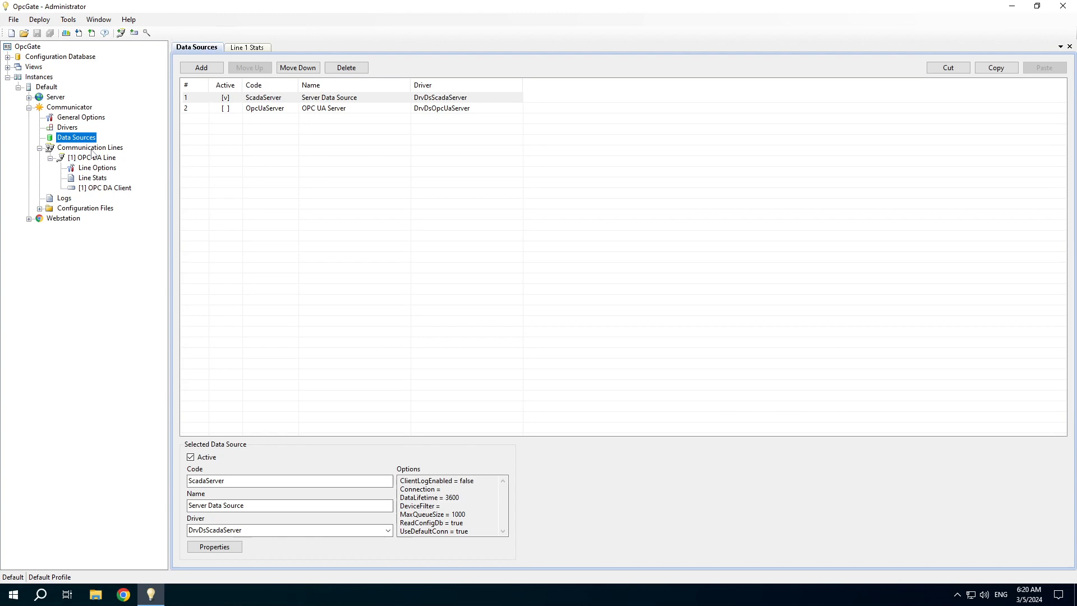
{"action": "mouse_move", "coordinate": [270, 122]}
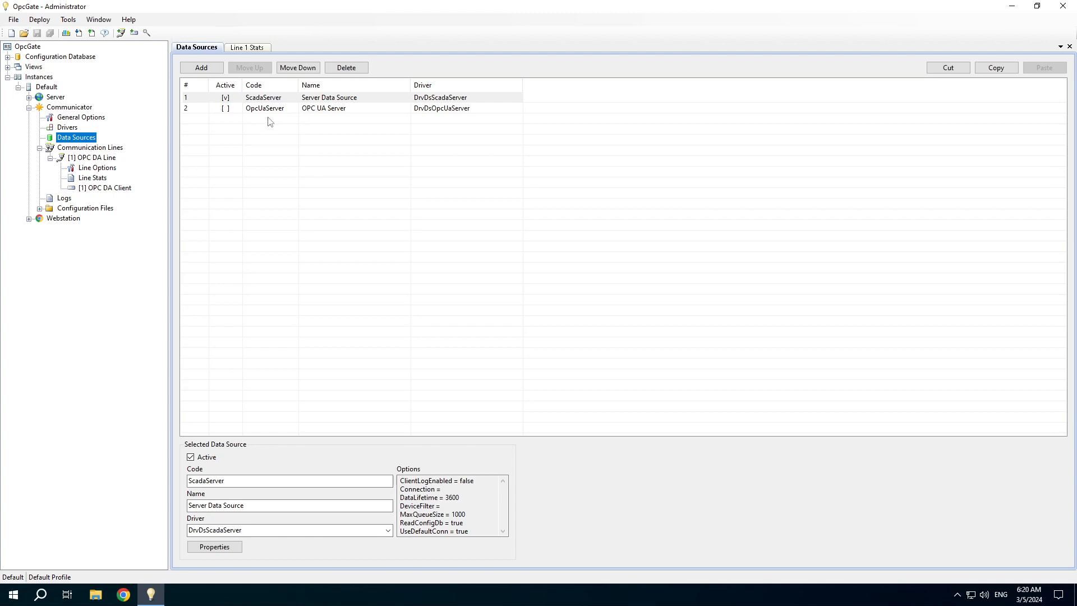
{"action": "left_click", "coordinate": [324, 108]}
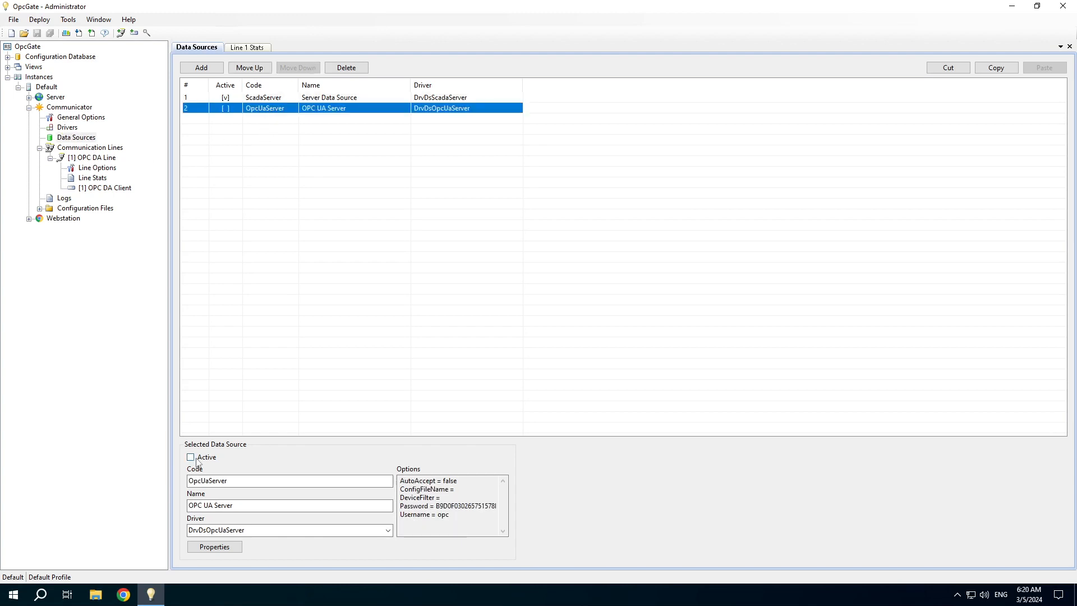
{"action": "left_click", "coordinate": [190, 457]}
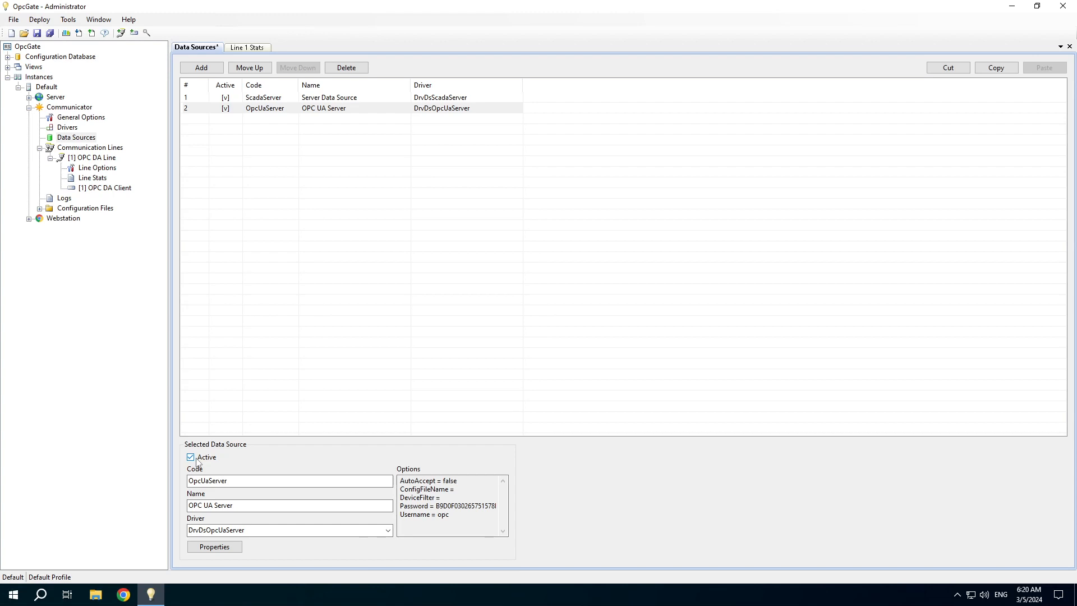
{"action": "left_click", "coordinate": [213, 546]}
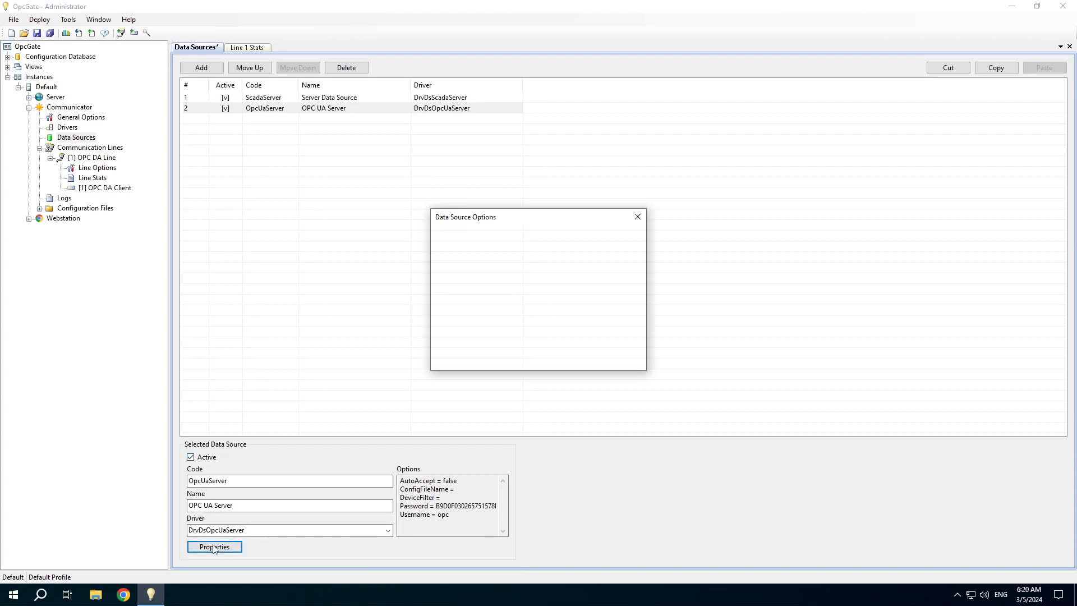
{"action": "left_click", "coordinate": [214, 546]}
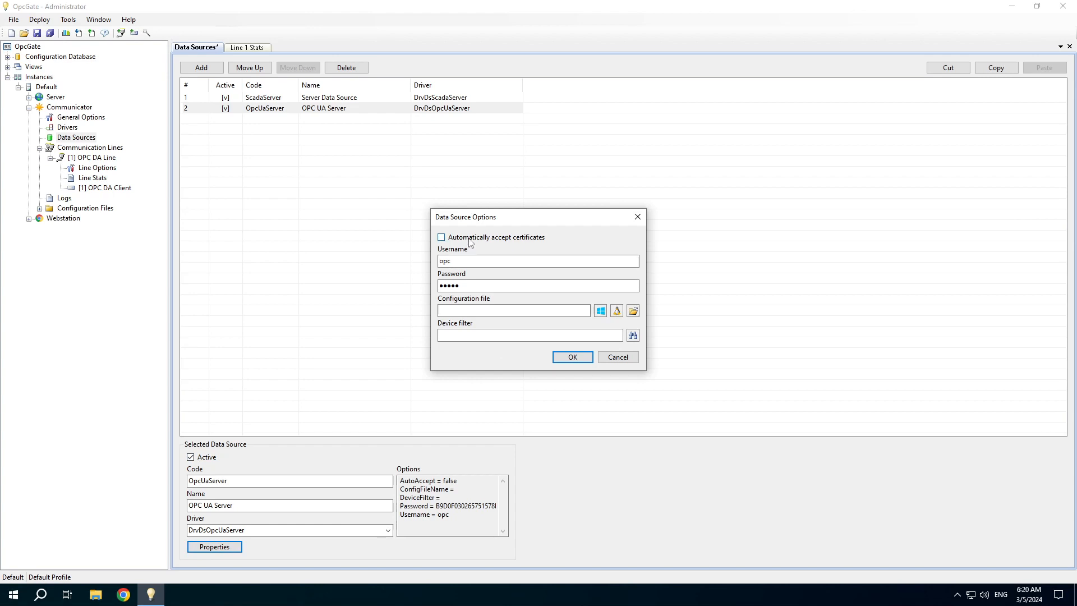
{"action": "left_click", "coordinate": [441, 237]}
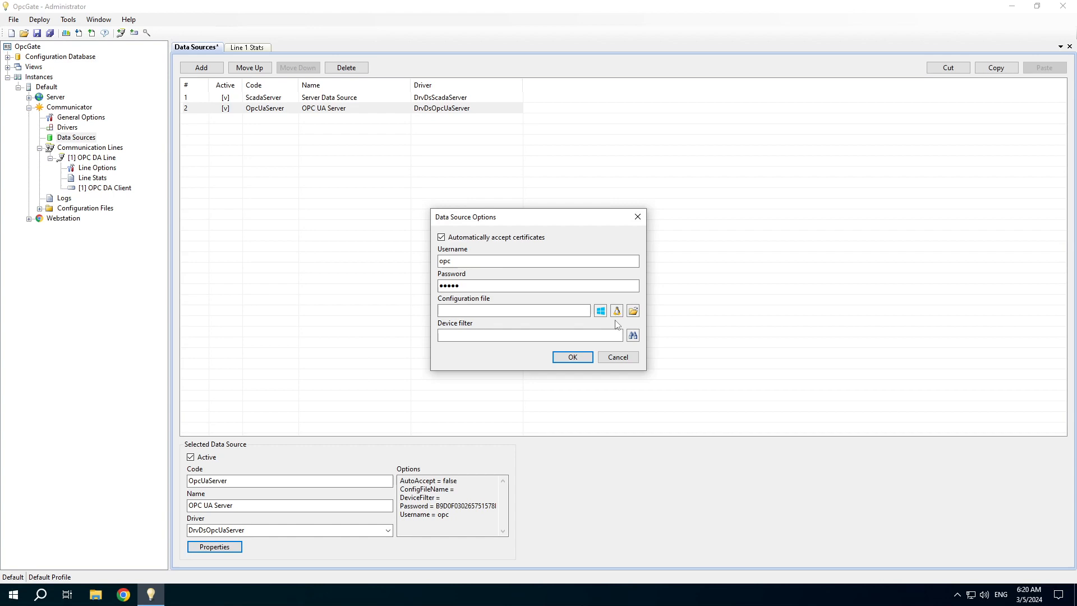
{"action": "mouse_move", "coordinate": [601, 310]}
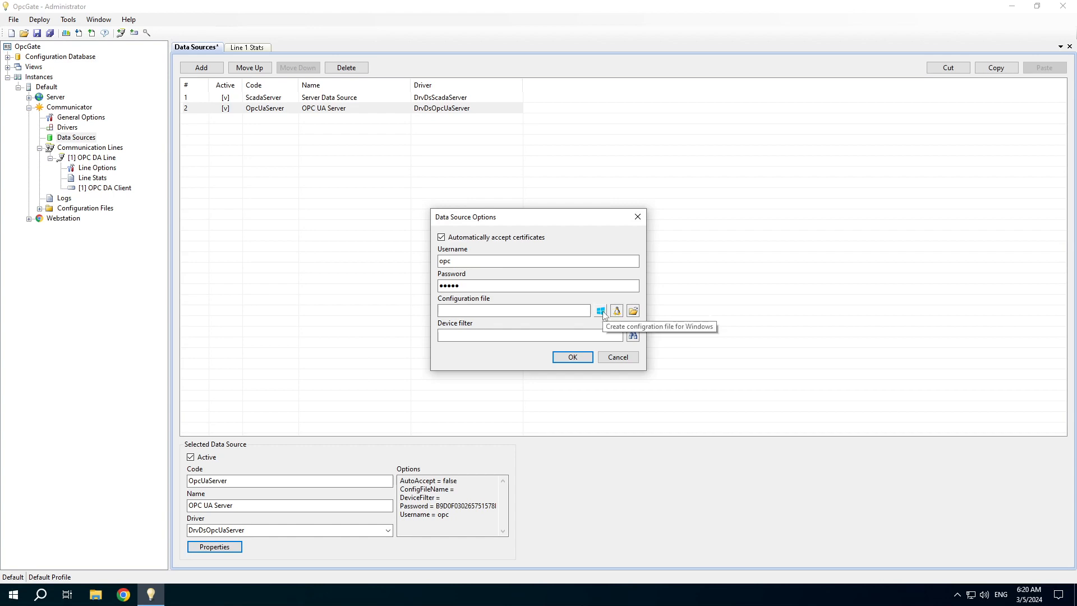
{"action": "mouse_move", "coordinate": [616, 312]}
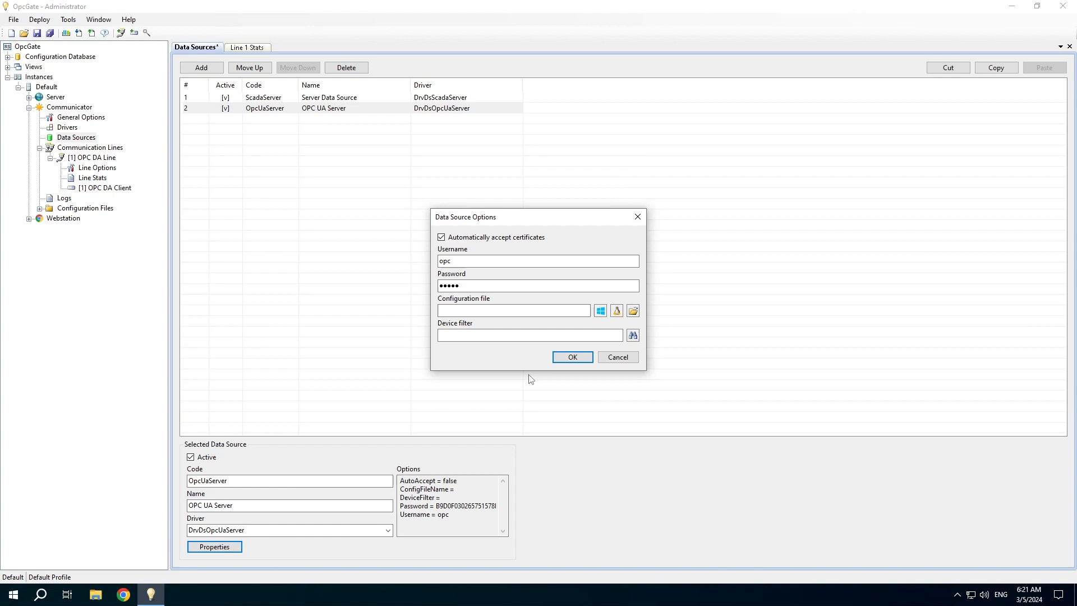
{"action": "mouse_move", "coordinate": [572, 357]}
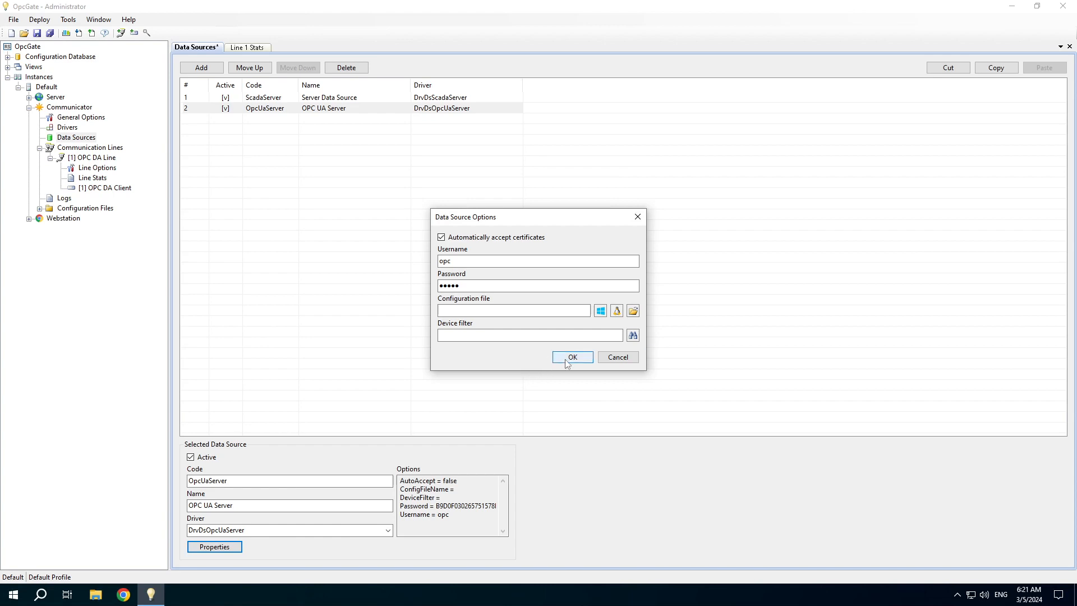
{"action": "left_click", "coordinate": [512, 310]}
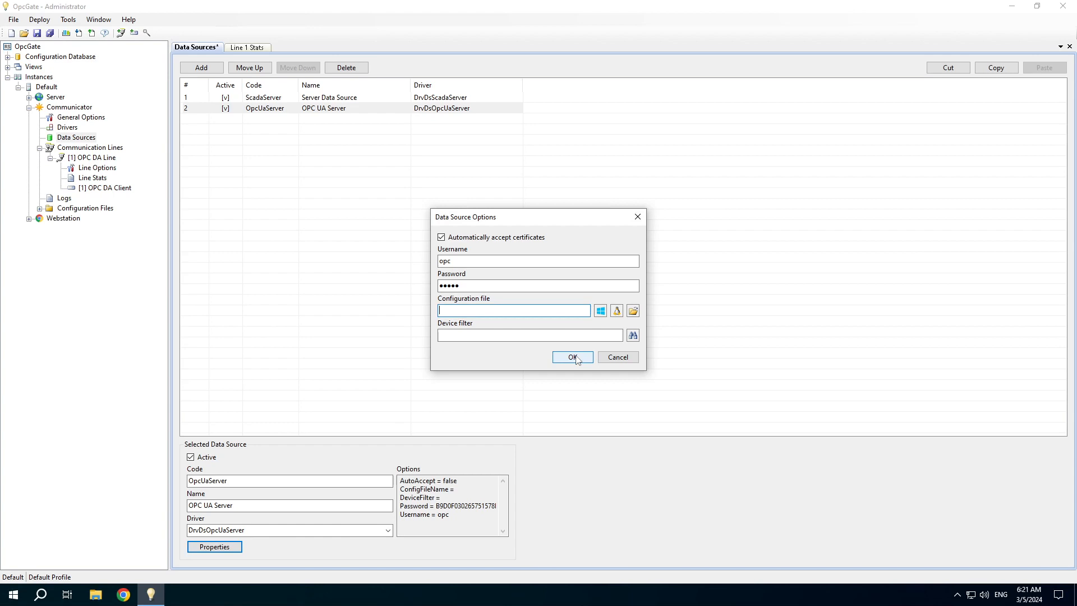
{"action": "left_click", "coordinate": [573, 356]}
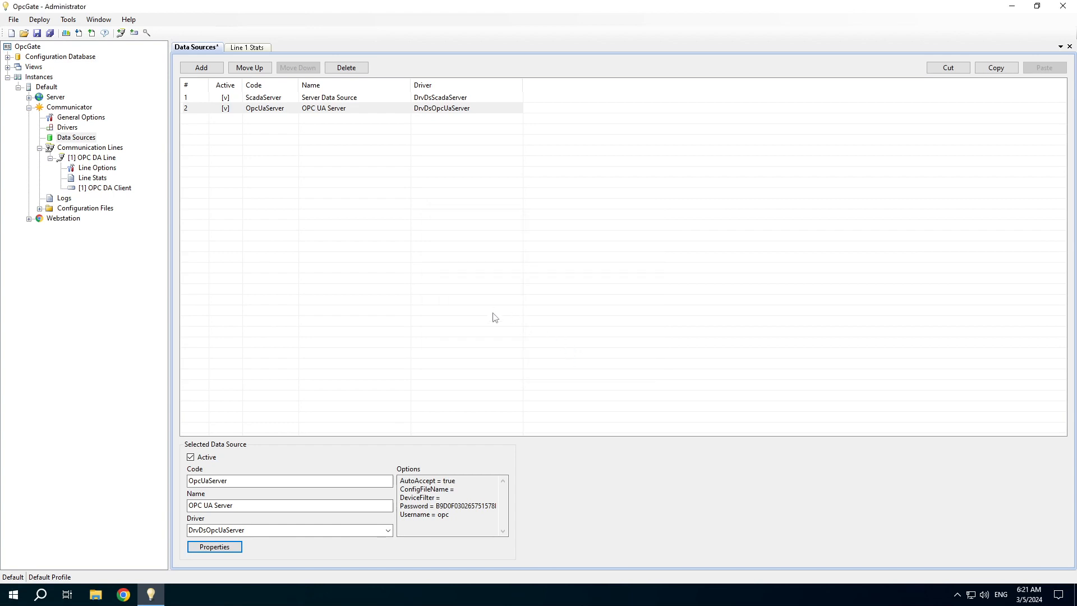
{"action": "mouse_move", "coordinate": [71, 46]}
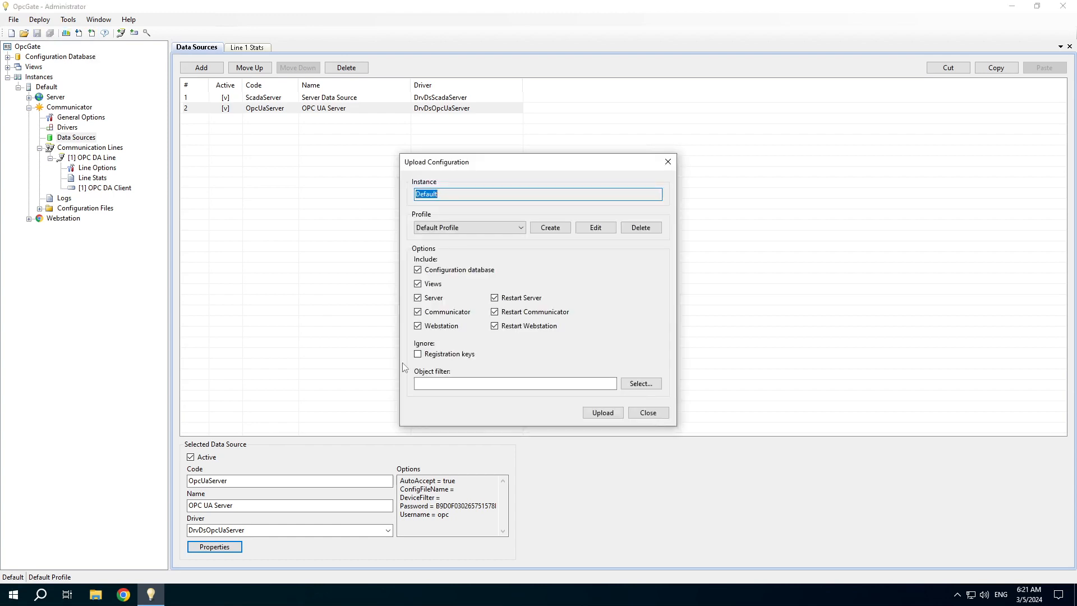
- Upload the configuration and check DrvDsOpcUaServer_OpcUaServer.log for the opc.tcp endpoint address
{"action": "left_click", "coordinate": [603, 413]}
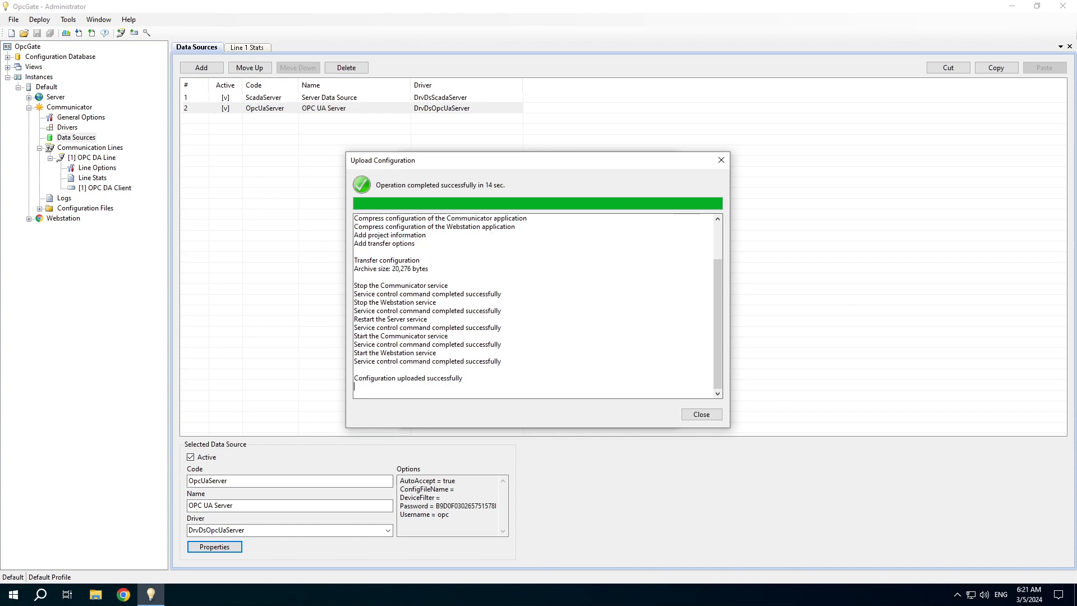
{"action": "left_click", "coordinate": [701, 414]}
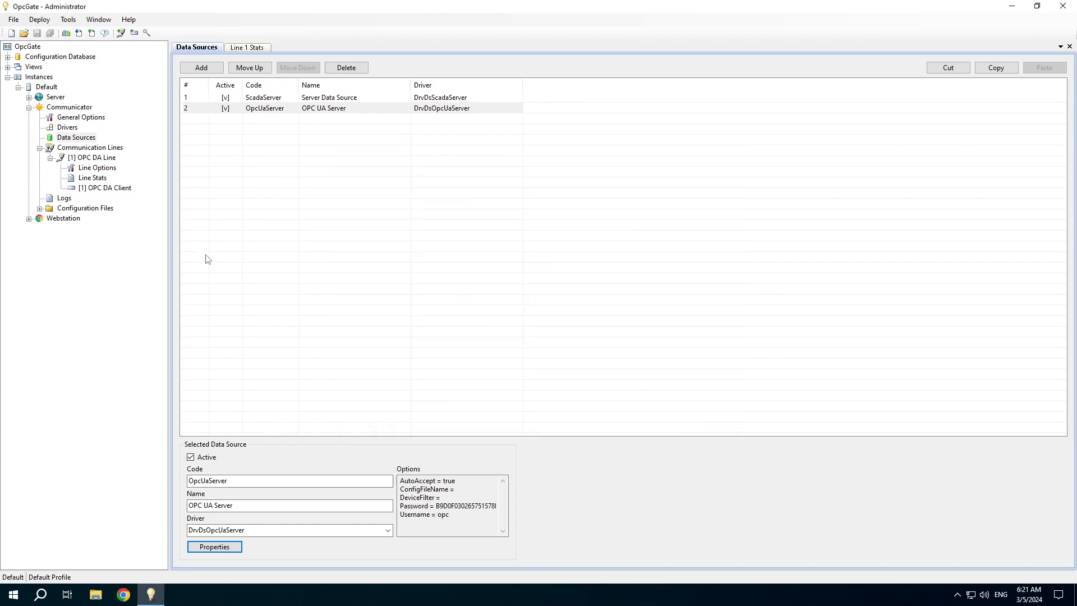
{"action": "left_click", "coordinate": [64, 198]}
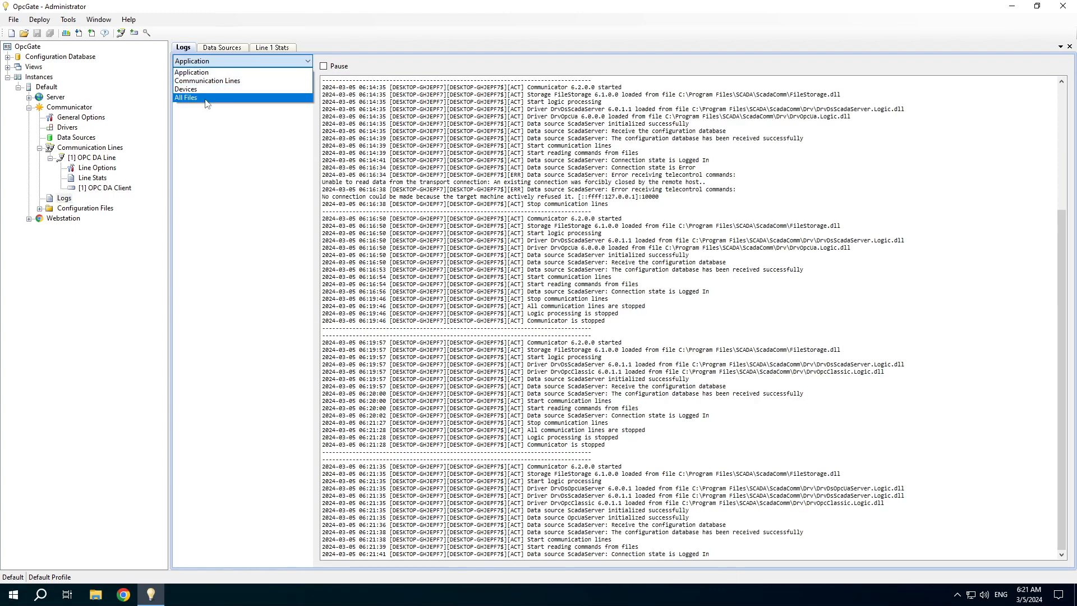
{"action": "left_click", "coordinate": [186, 97]}
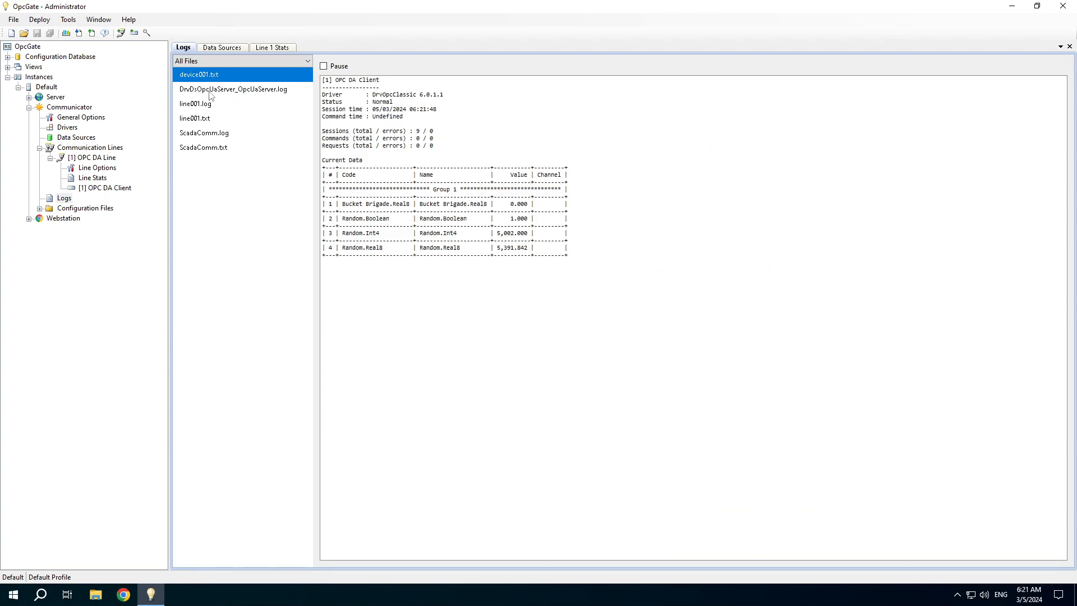
{"action": "left_click", "coordinate": [232, 88]}
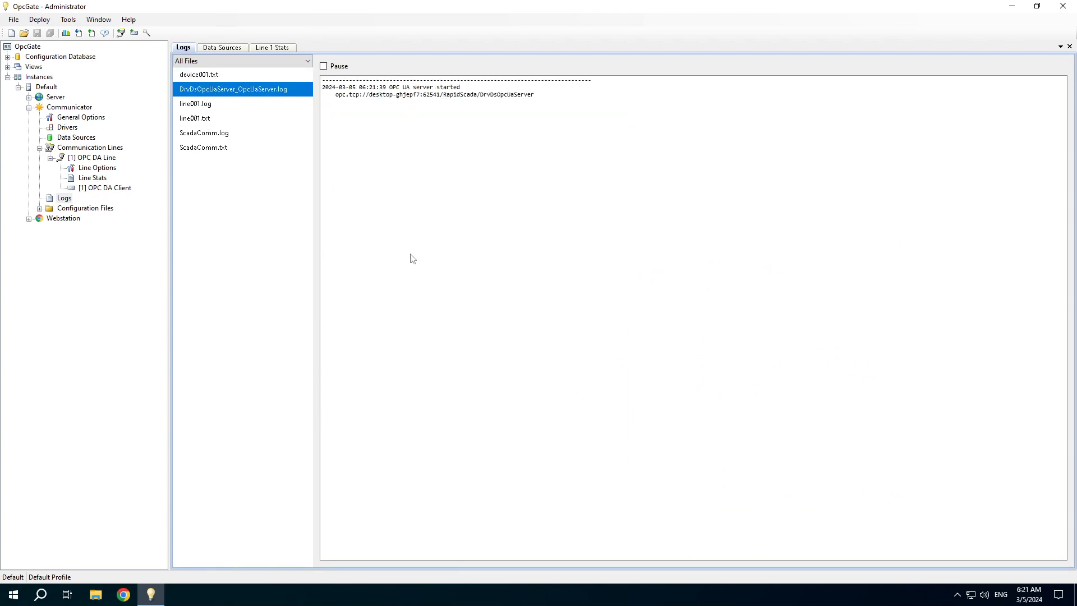
{"action": "mouse_move", "coordinate": [405, 99]}
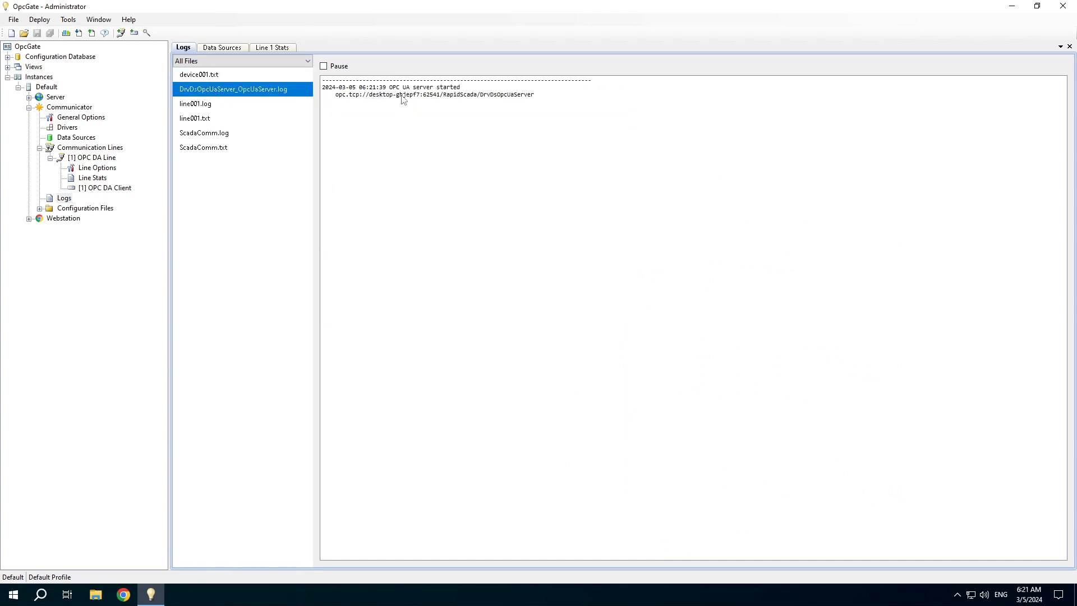
{"action": "left_click", "coordinate": [435, 94]}
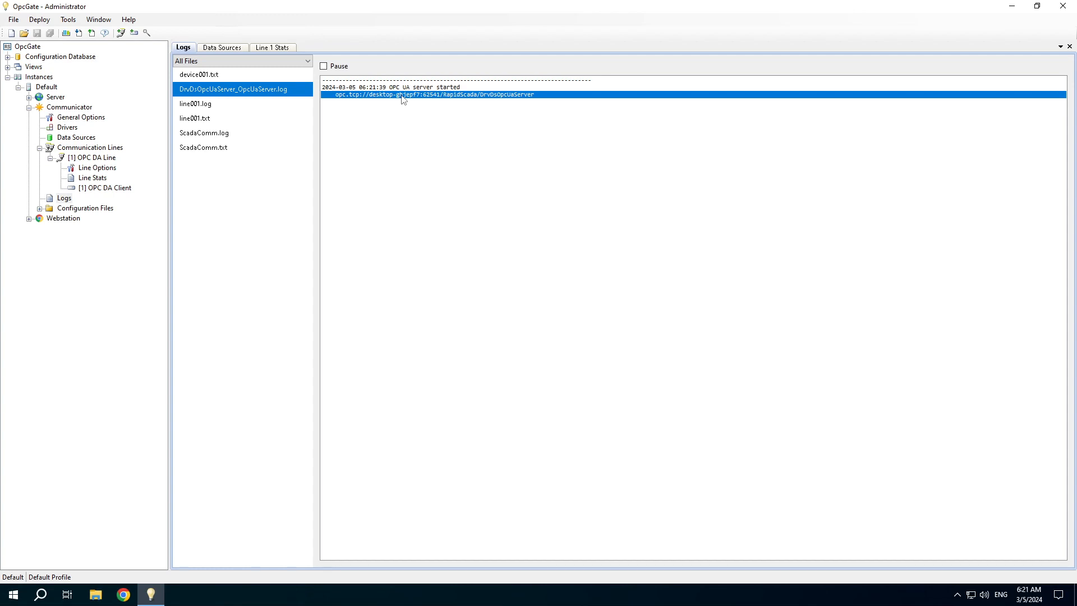
{"action": "mouse_move", "coordinate": [208, 306]}
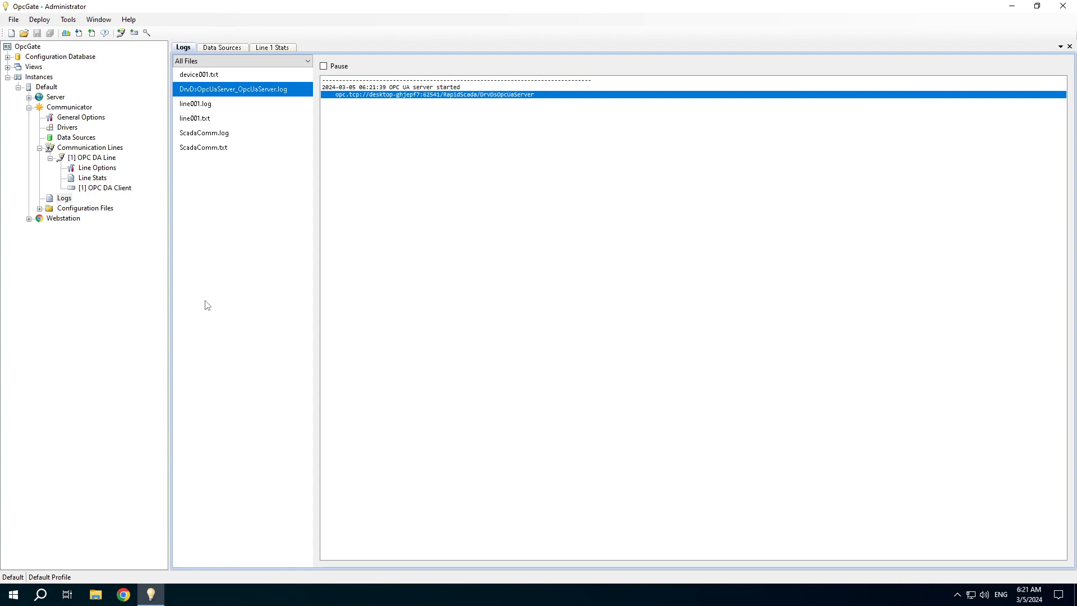
{"action": "left_click", "coordinate": [12, 594]}
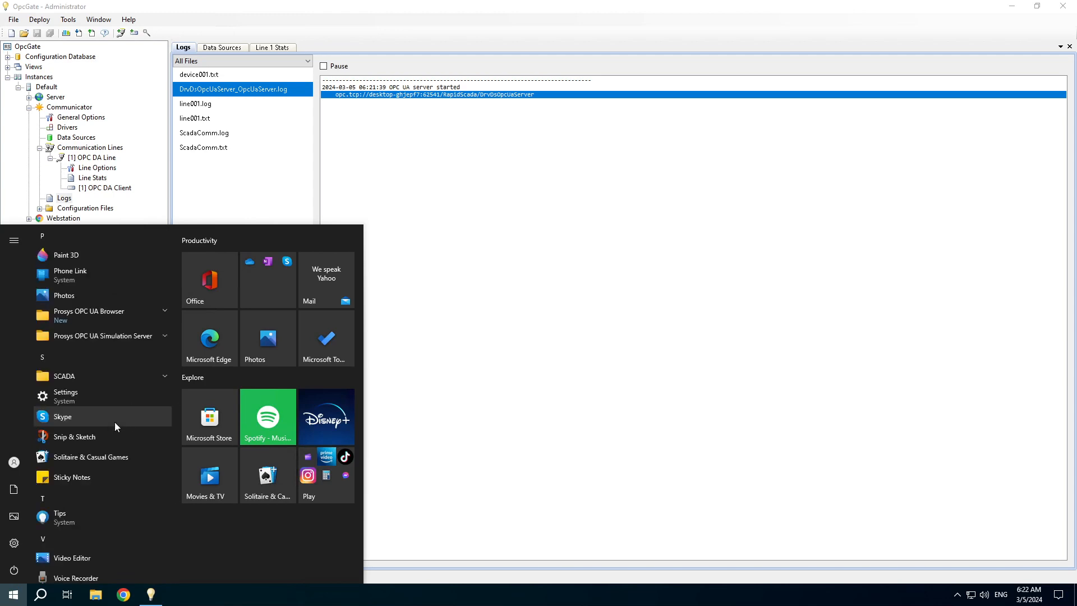
{"action": "mouse_move", "coordinate": [102, 314]}
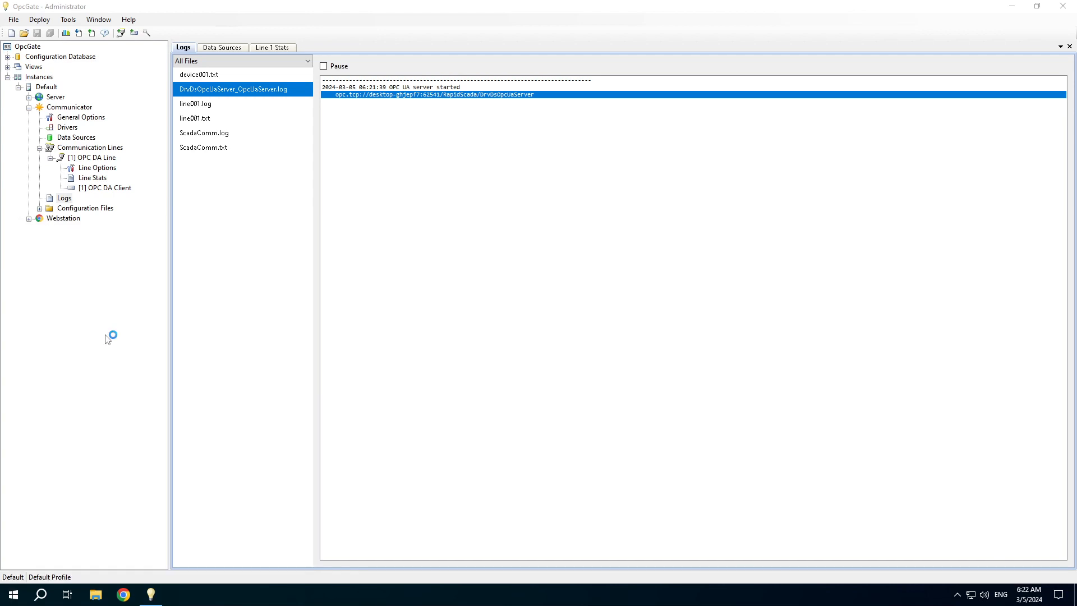
{"action": "mouse_move", "coordinate": [439, 400]}
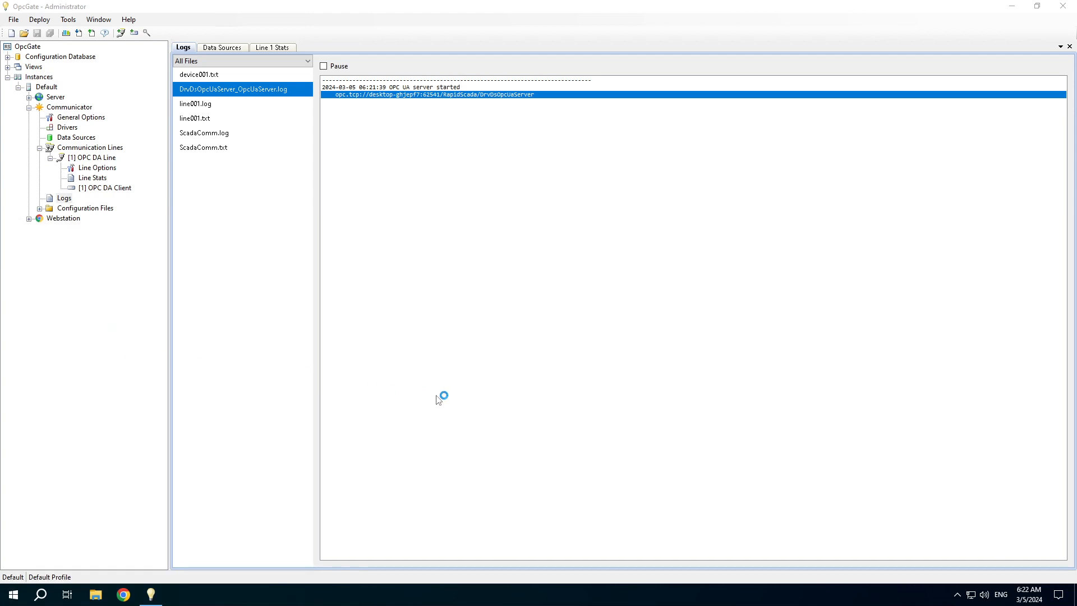
{"action": "mouse_move", "coordinate": [438, 401]}
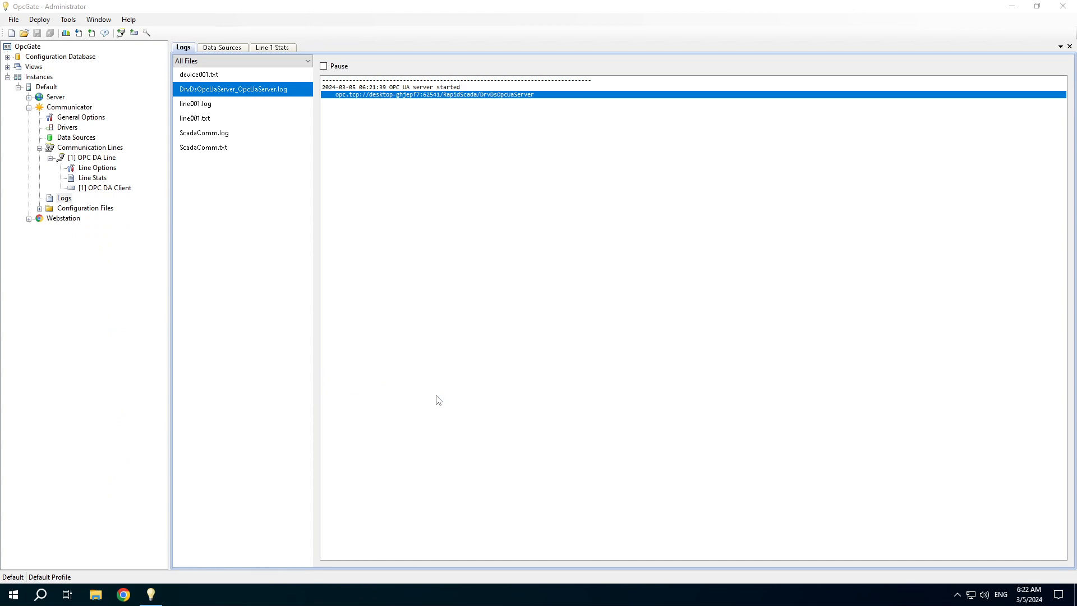
- Connect to opc.tcp://desktop-ghjepf7:62541/RapidScada/DrvDsOpcUaServer using signed and encrypted security
{"action": "left_click", "coordinate": [177, 595]}
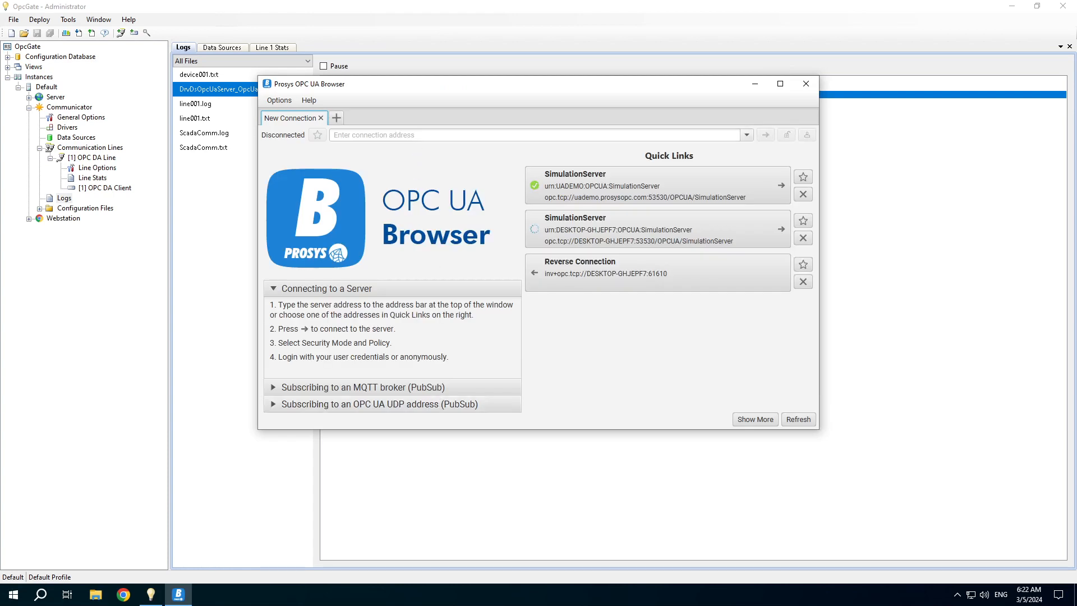
{"action": "type", "text": "opc.tcp://desktop-ghjepf7:62541/RapidScada/DrvDsOpcUaServer"}
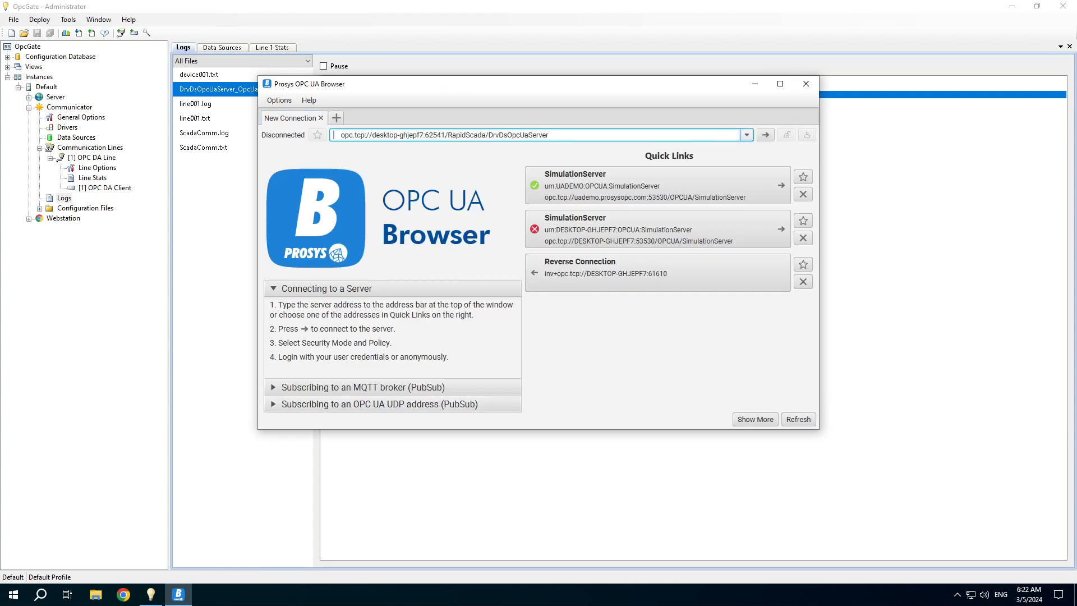
{"action": "left_click", "coordinate": [435, 135]}
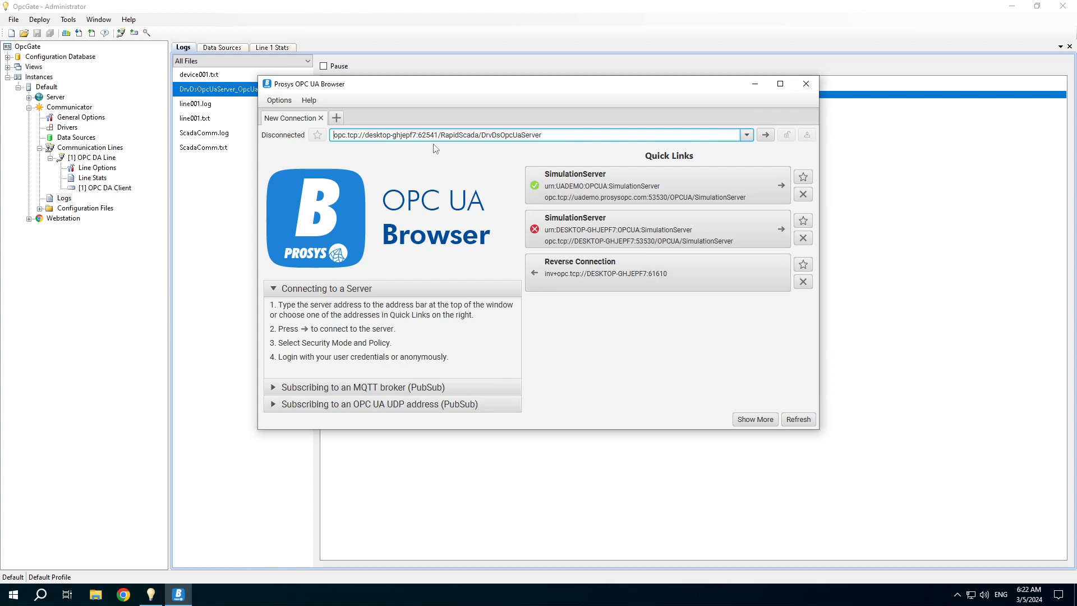
{"action": "left_click", "coordinate": [765, 134]}
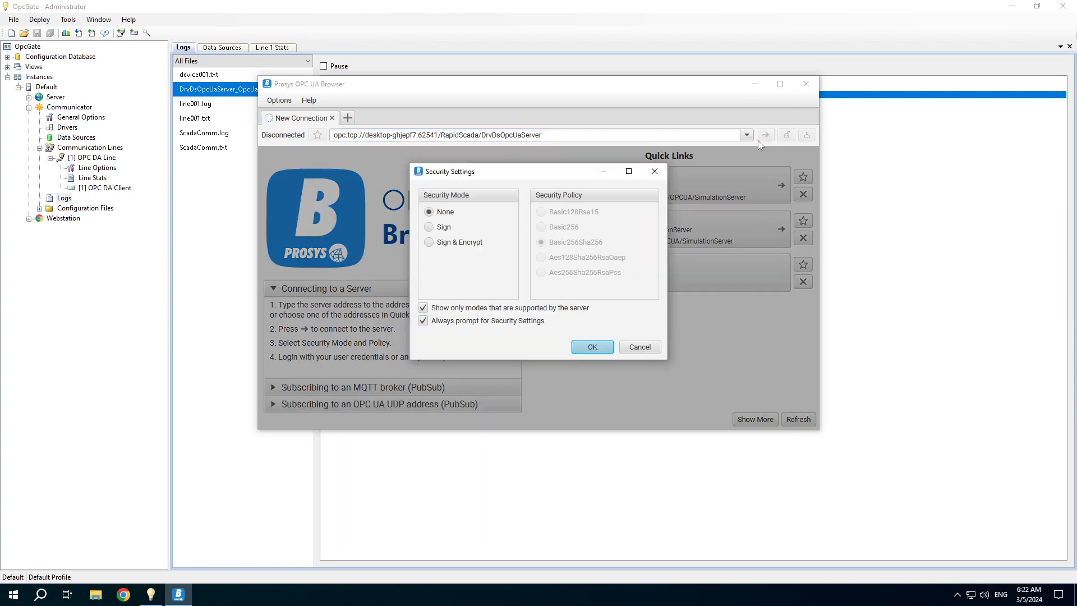
{"action": "left_click", "coordinate": [428, 242]}
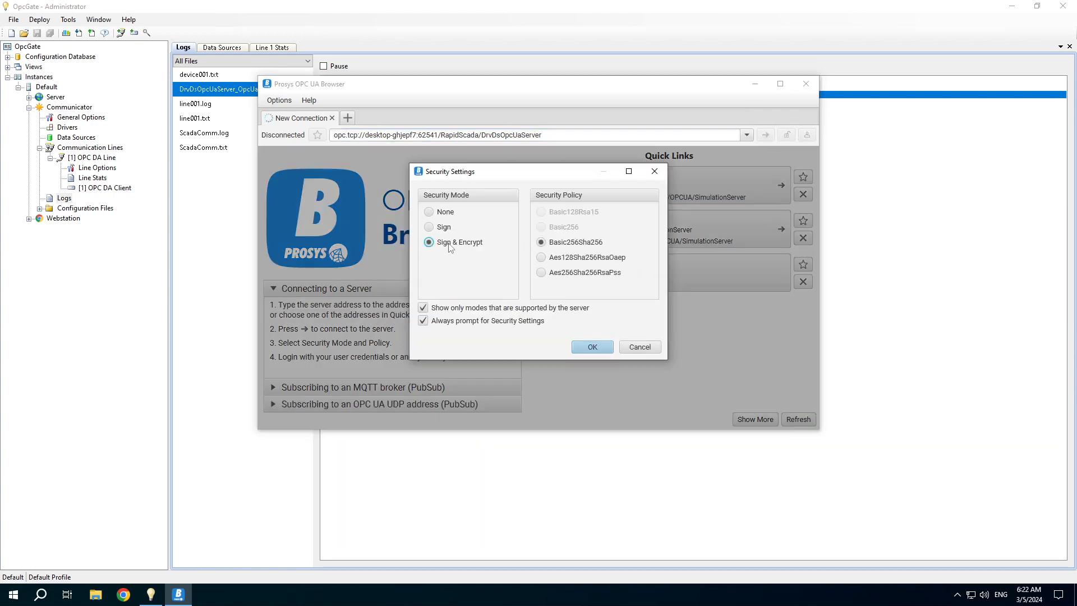
{"action": "mouse_move", "coordinate": [591, 349]}
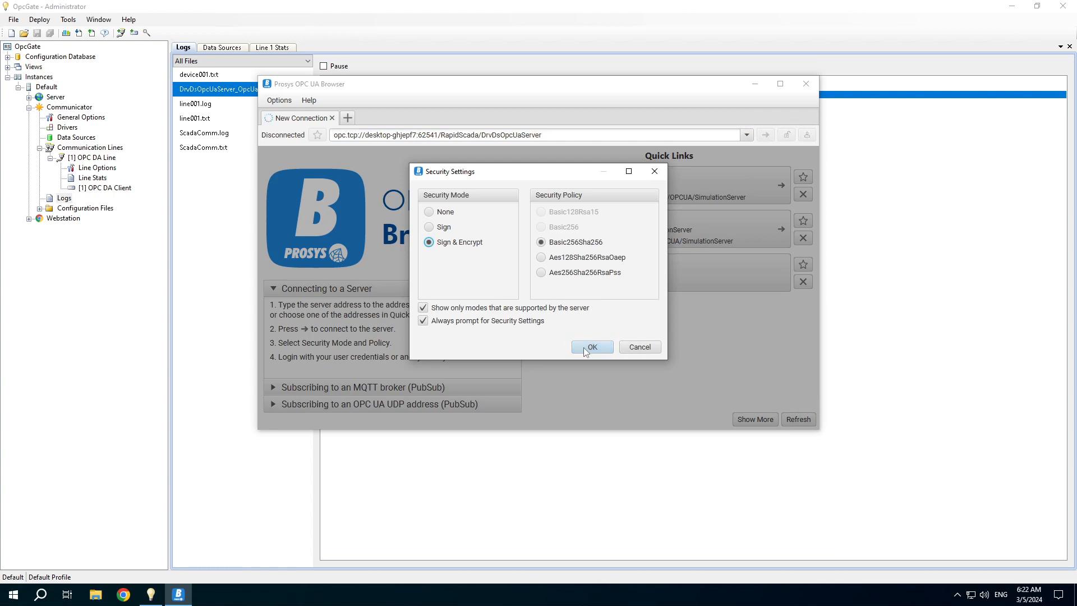
- Log in as user 'opc' with password and permanently accept the server certificate
{"action": "left_click", "coordinate": [591, 346]}
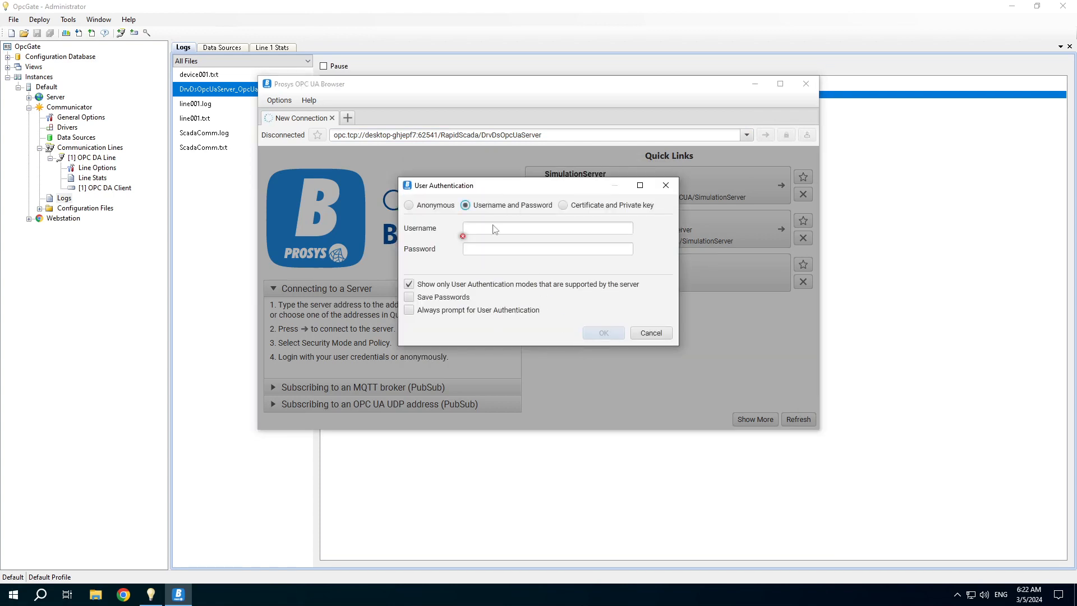
{"action": "left_click", "coordinate": [547, 228]}
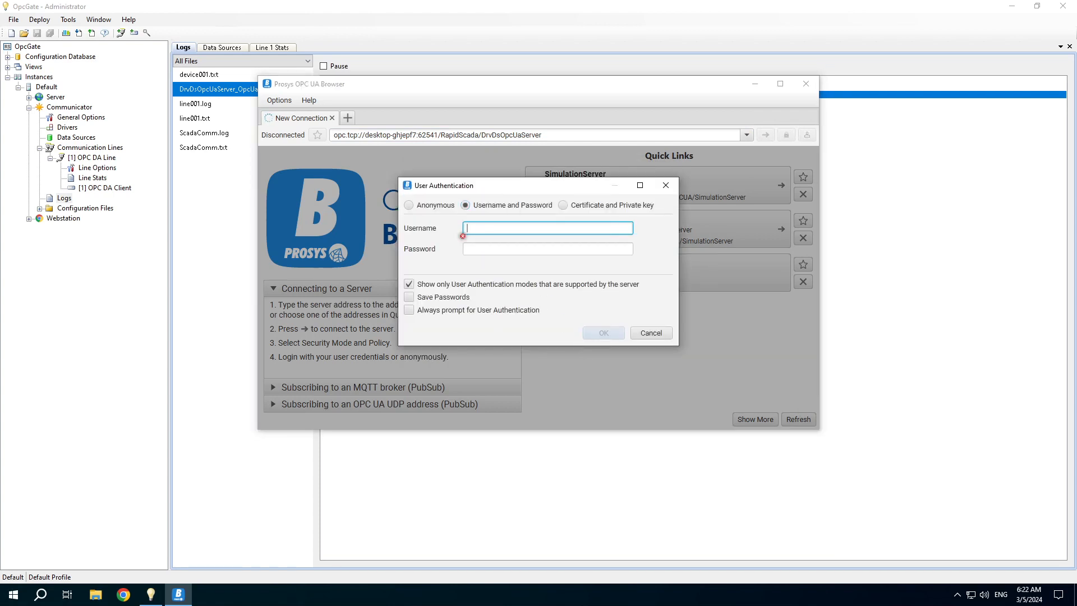
{"action": "type", "text": "opc"}
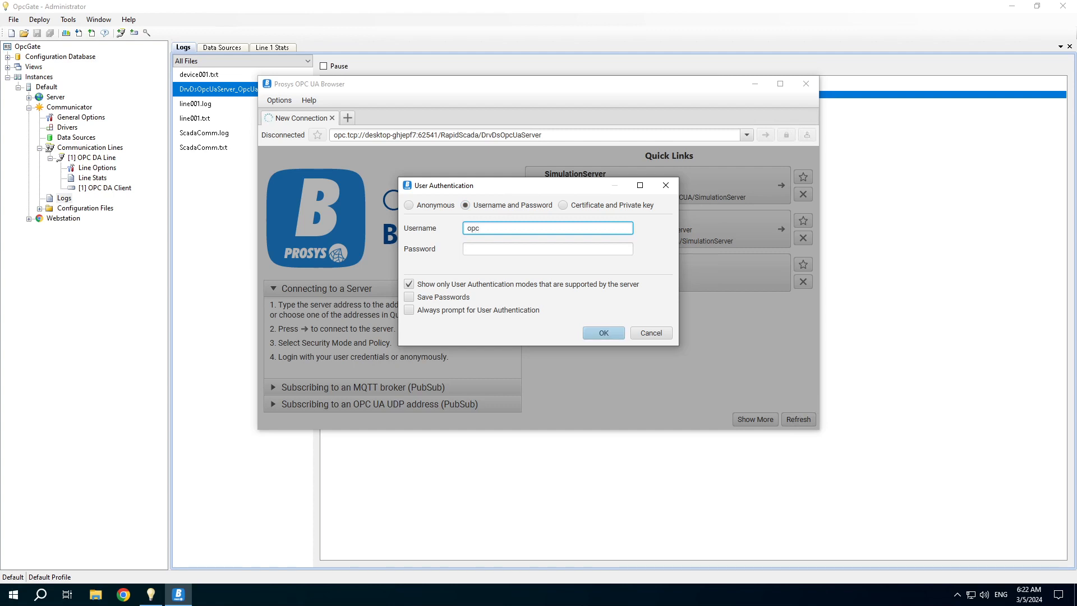
{"action": "left_click", "coordinate": [547, 248]}
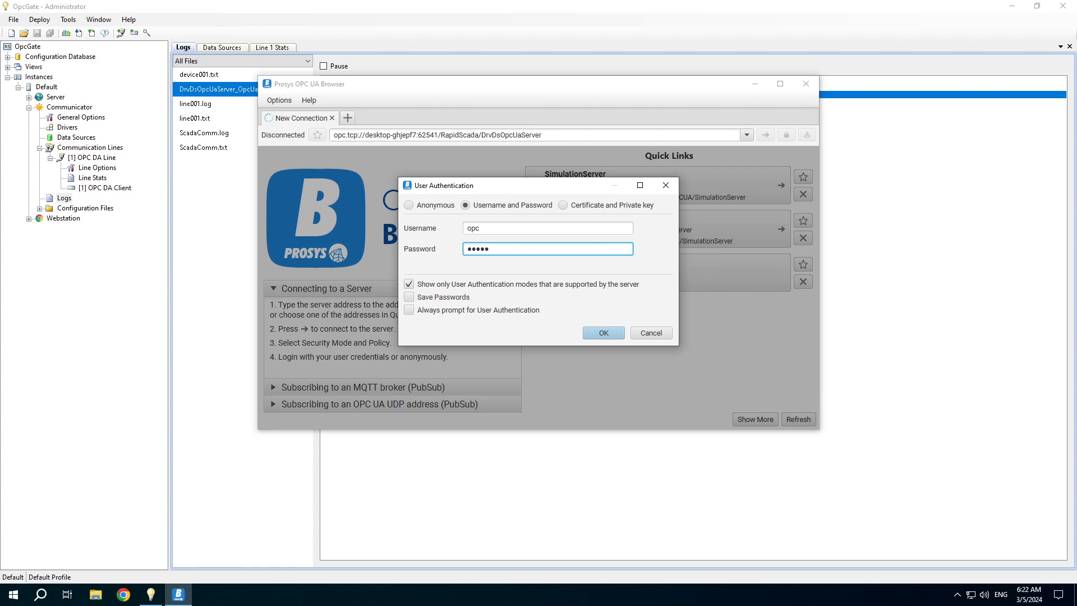
{"action": "left_click", "coordinate": [603, 333]}
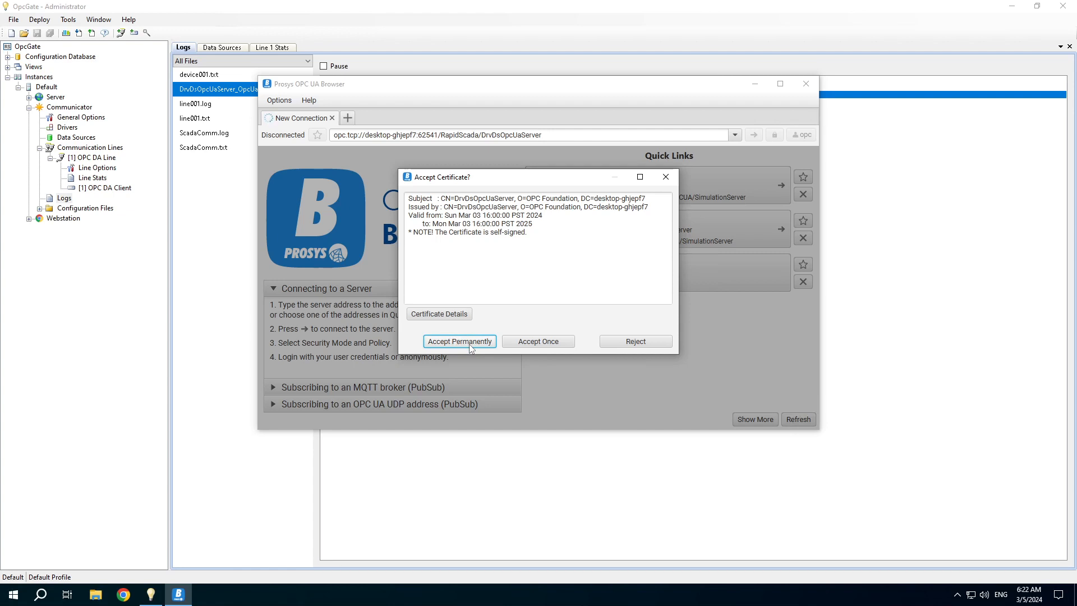
{"action": "left_click", "coordinate": [459, 341]}
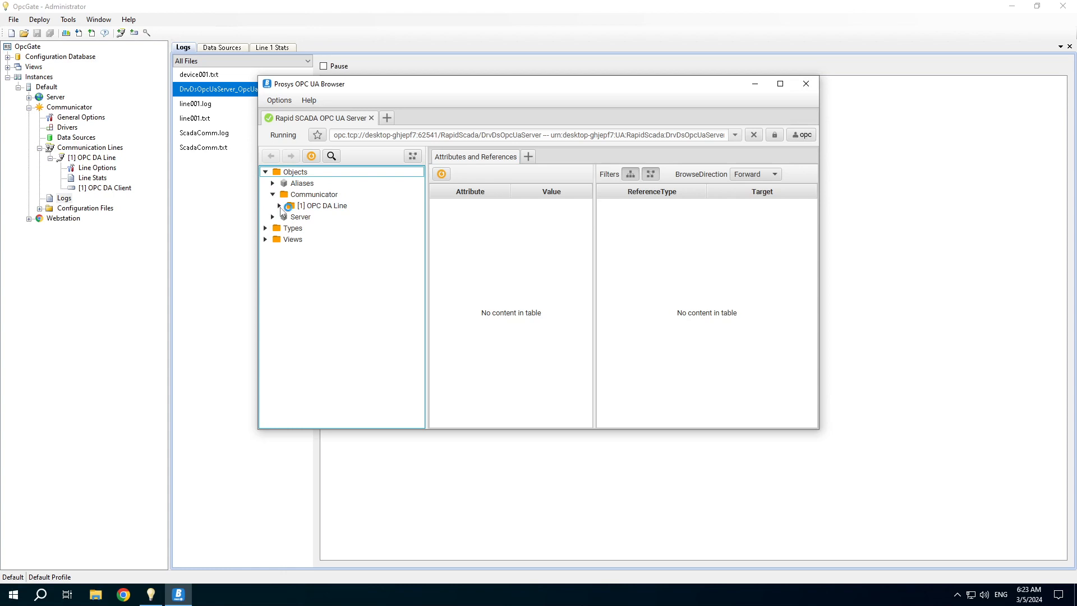
- Expand OPC DA Line > OPC DA Client > Group 1 and monitor Bucket Brigade.Real8 and Random.Real8
{"action": "left_click", "coordinate": [273, 205]}
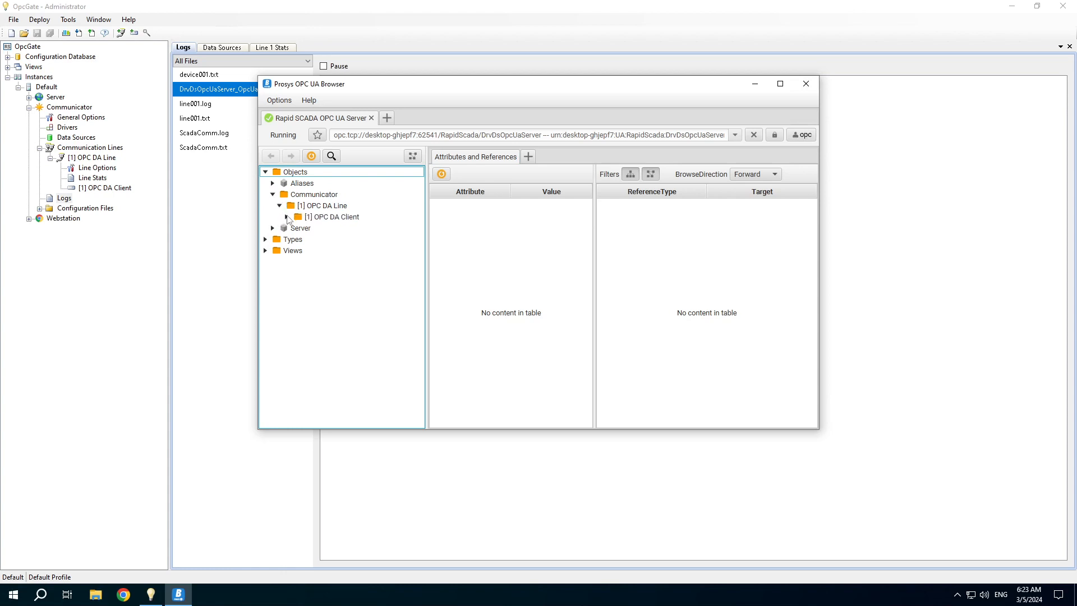
{"action": "left_click", "coordinate": [287, 217]}
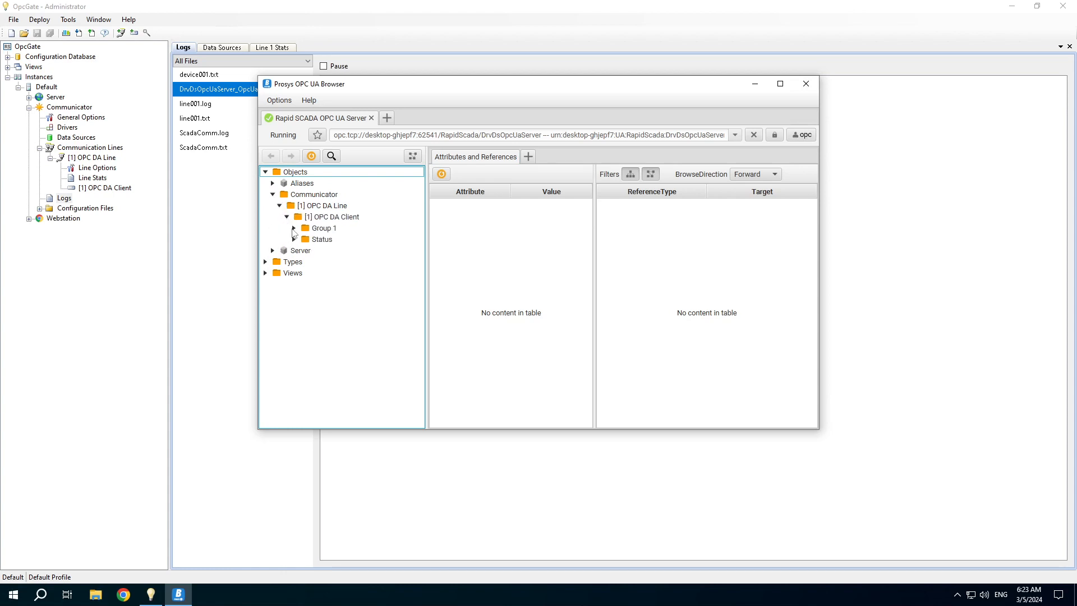
{"action": "left_click", "coordinate": [293, 227]}
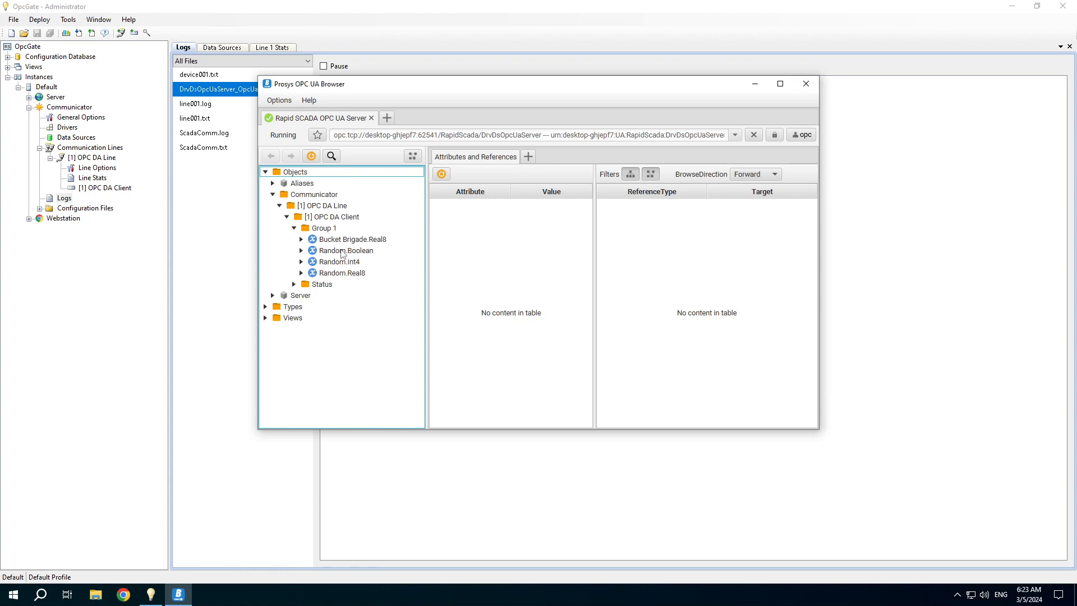
{"action": "right_click", "coordinate": [352, 238]}
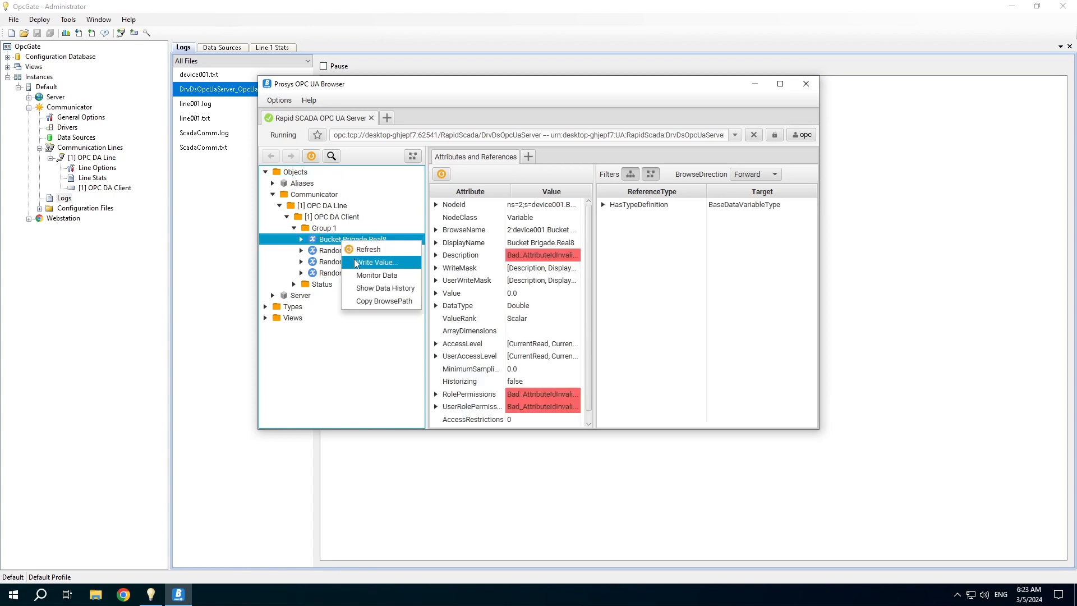
{"action": "left_click", "coordinate": [376, 275]}
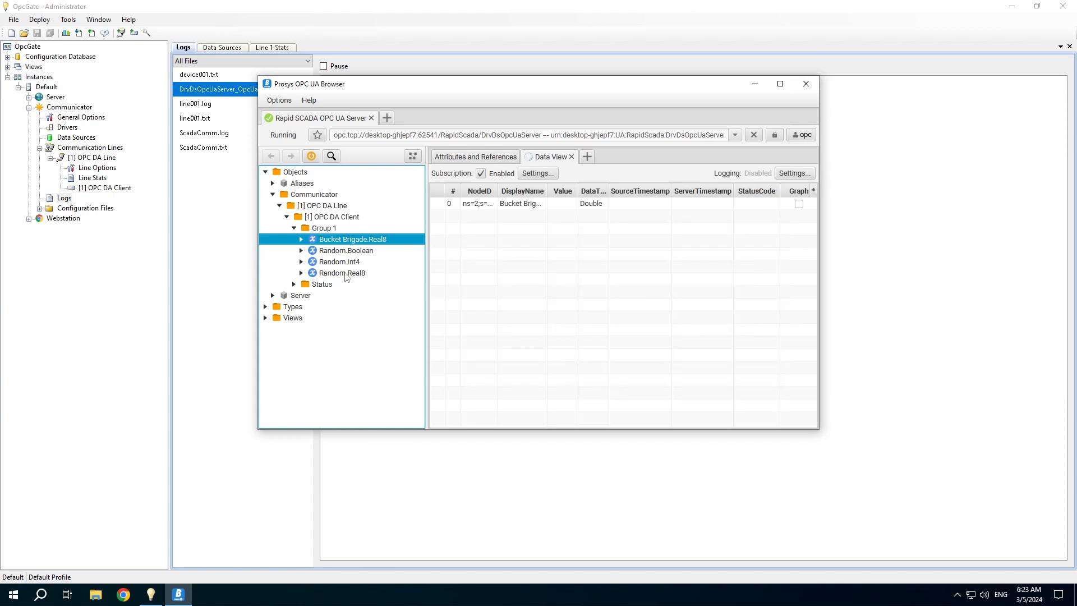
{"action": "right_click", "coordinate": [342, 273]}
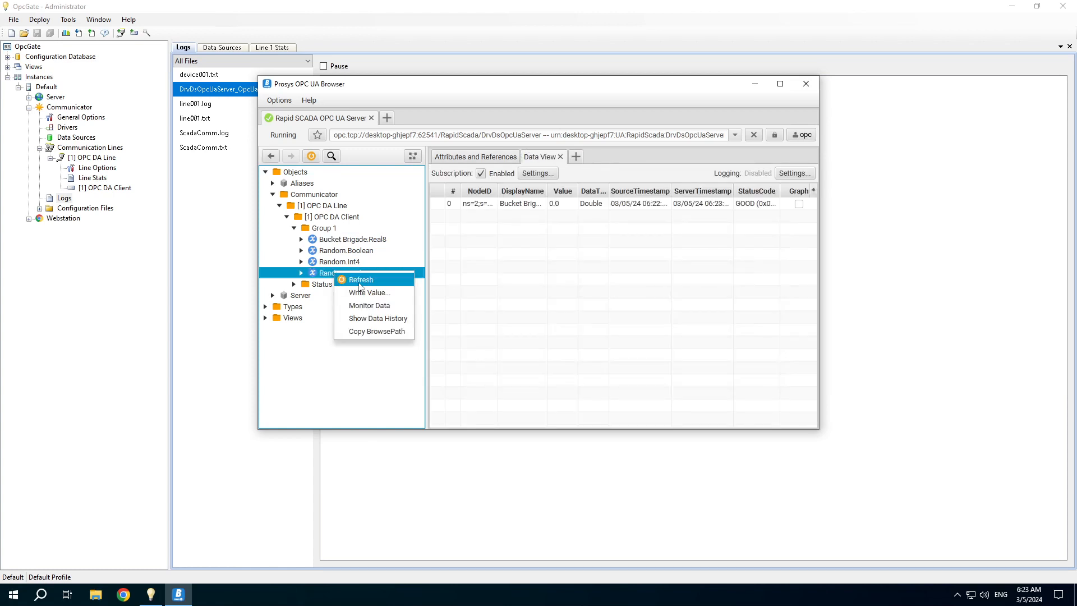
{"action": "mouse_move", "coordinate": [370, 305]}
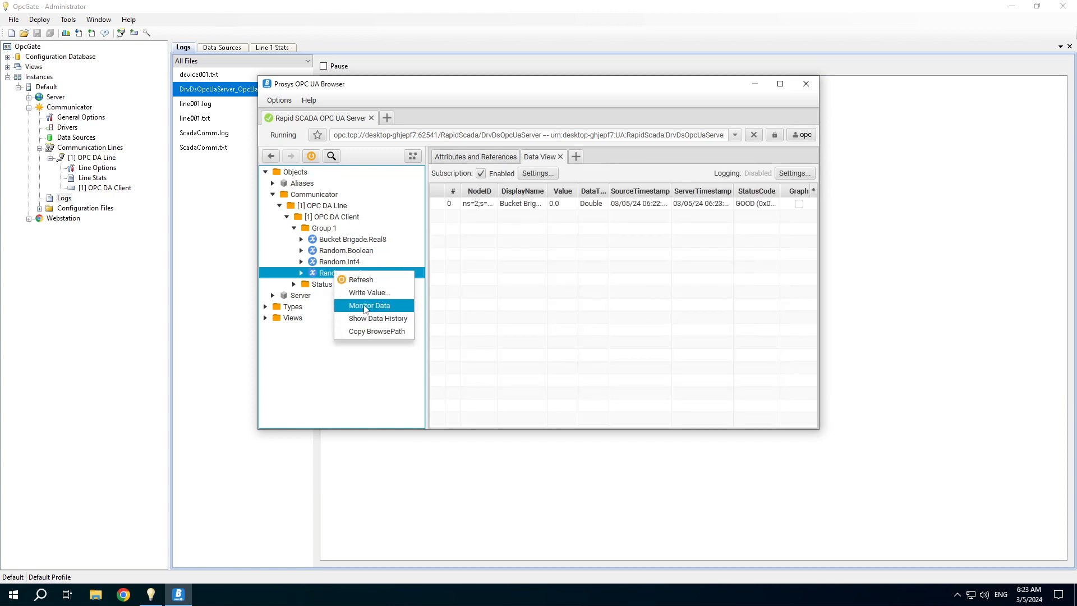
{"action": "left_click", "coordinate": [370, 305]}
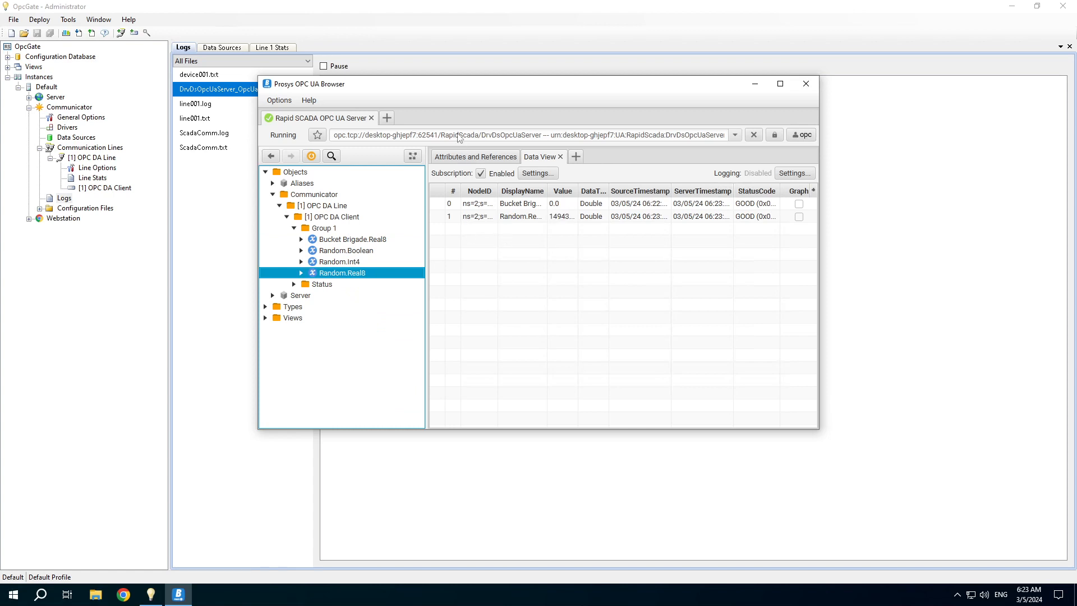
- Review the server log for the new session, then view OPC DA Client's current data
{"action": "left_click", "coordinate": [805, 83]}
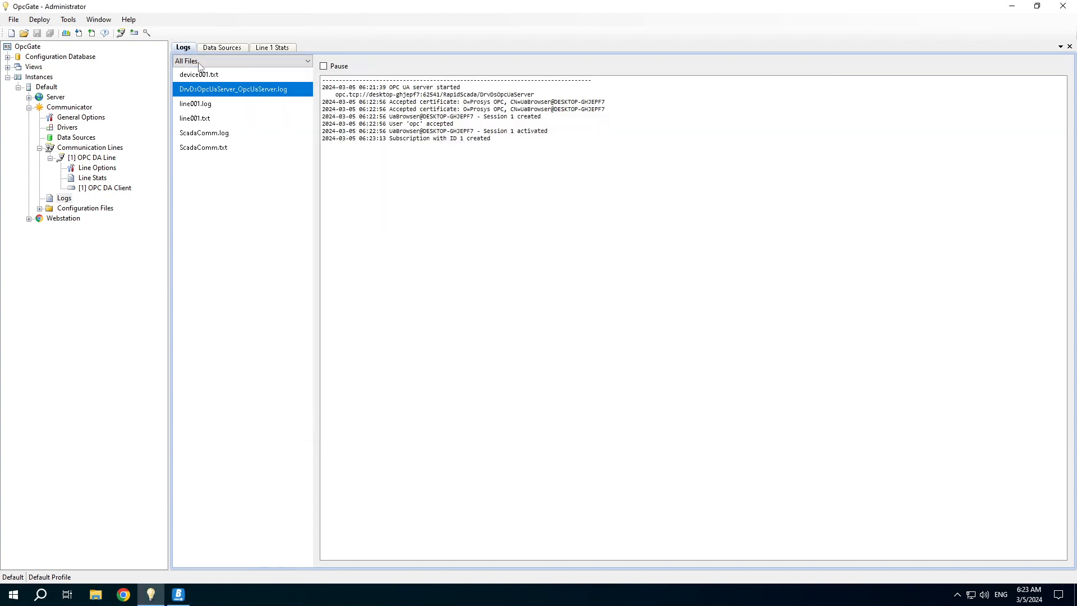
{"action": "mouse_move", "coordinate": [450, 143]}
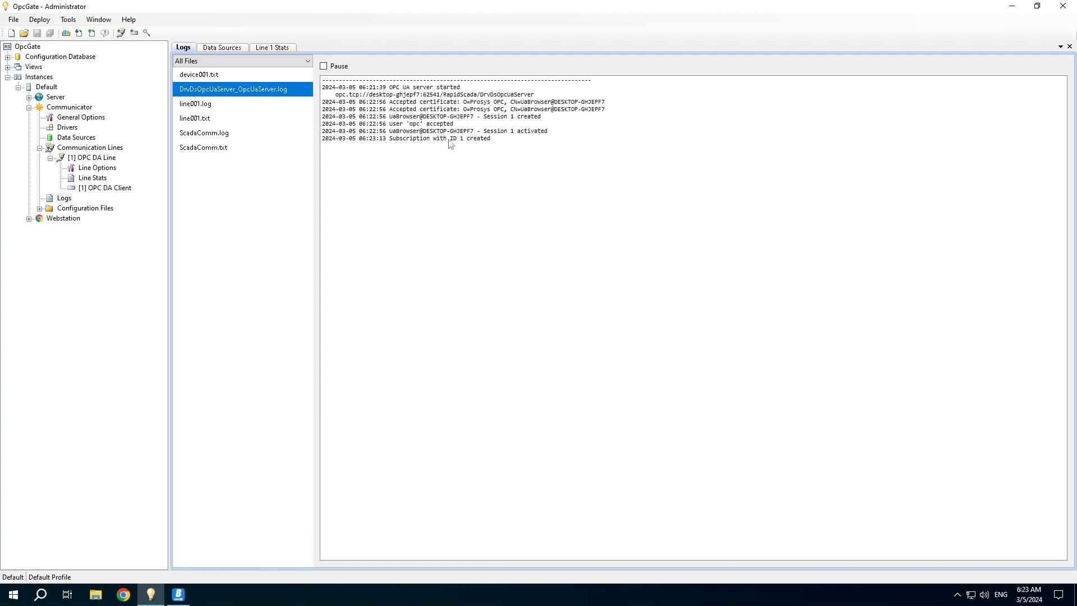
{"action": "mouse_move", "coordinate": [453, 129]}
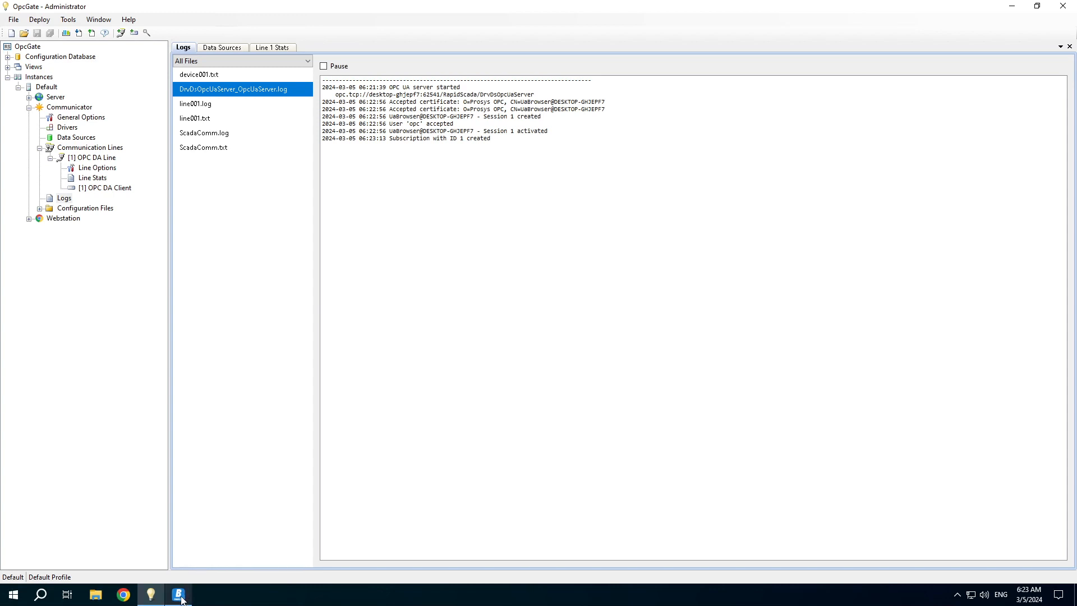
{"action": "mouse_move", "coordinate": [178, 594]}
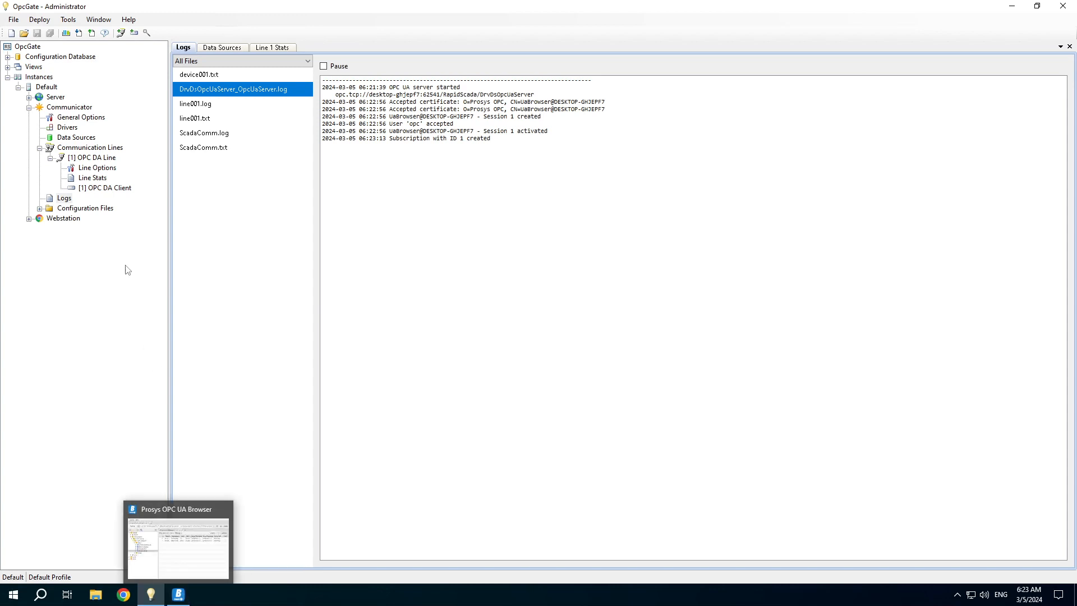
{"action": "left_click", "coordinate": [110, 188]}
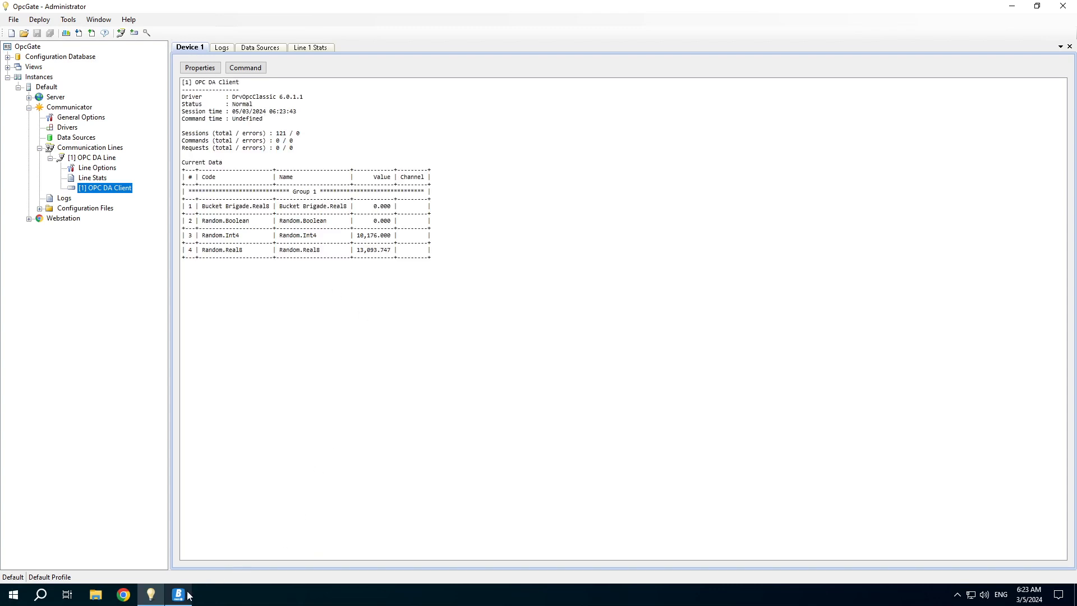
- Write the value 123 to Bucket Brigade.Real8 from the browser's Data View
{"action": "left_click", "coordinate": [177, 594]}
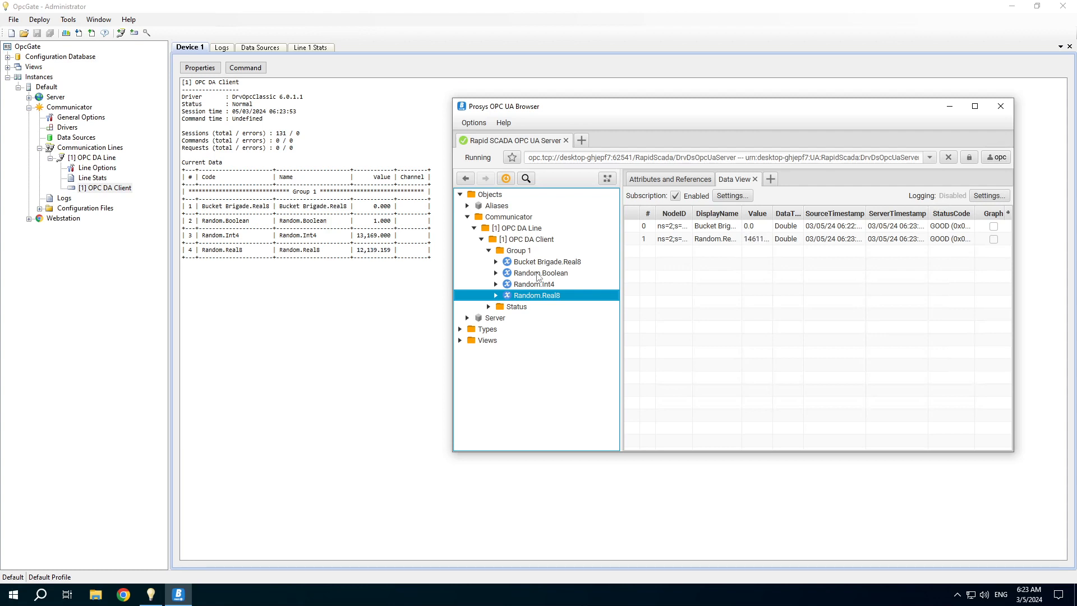
{"action": "left_click", "coordinate": [545, 262]}
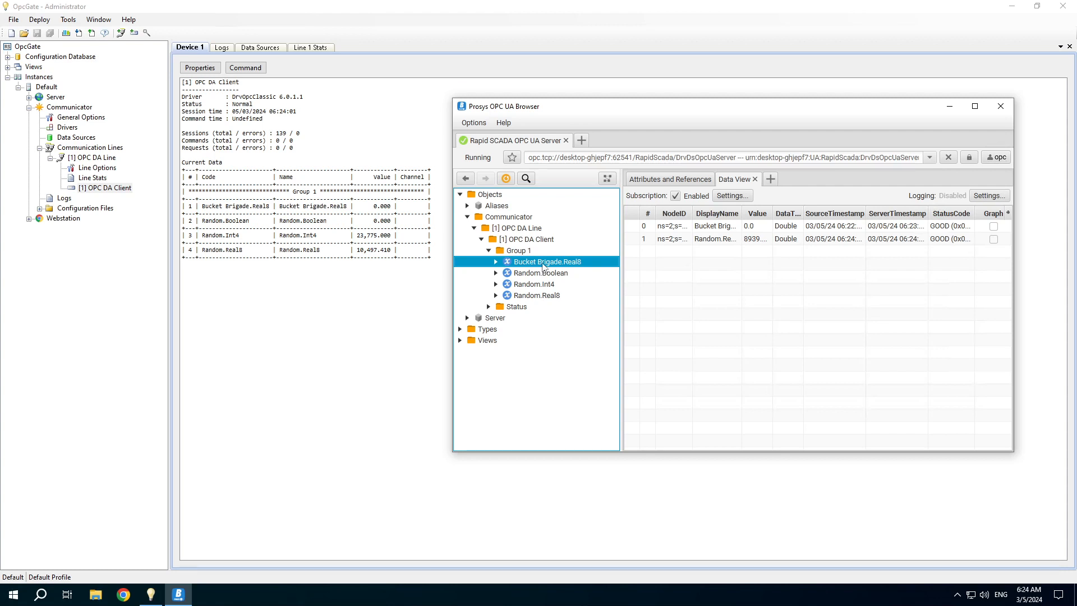
{"action": "double_click", "coordinate": [546, 262]}
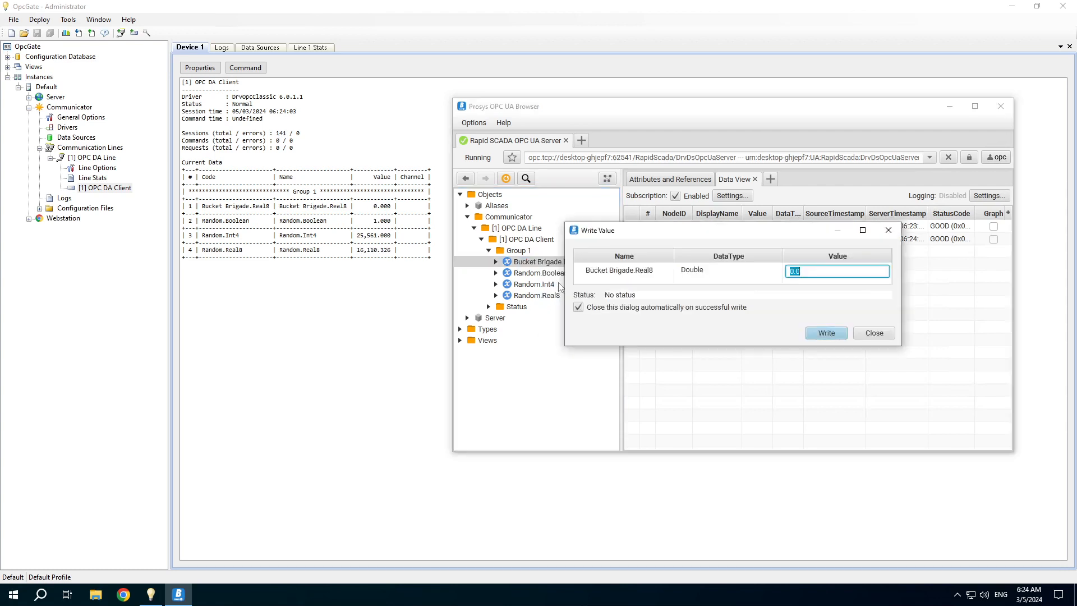
{"action": "type", "text": "123"}
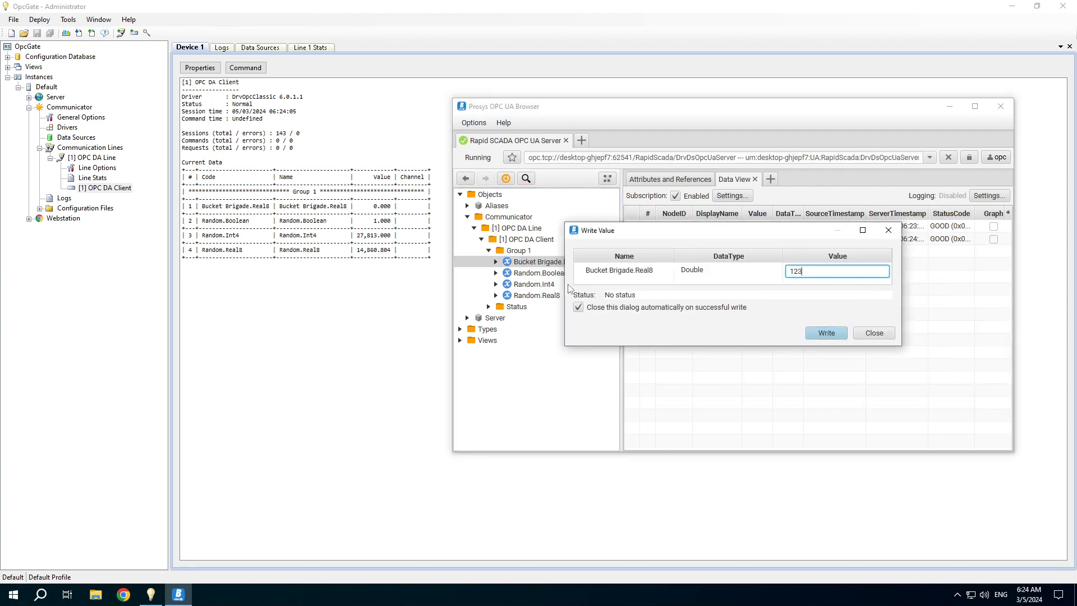
{"action": "left_click", "coordinate": [825, 334]}
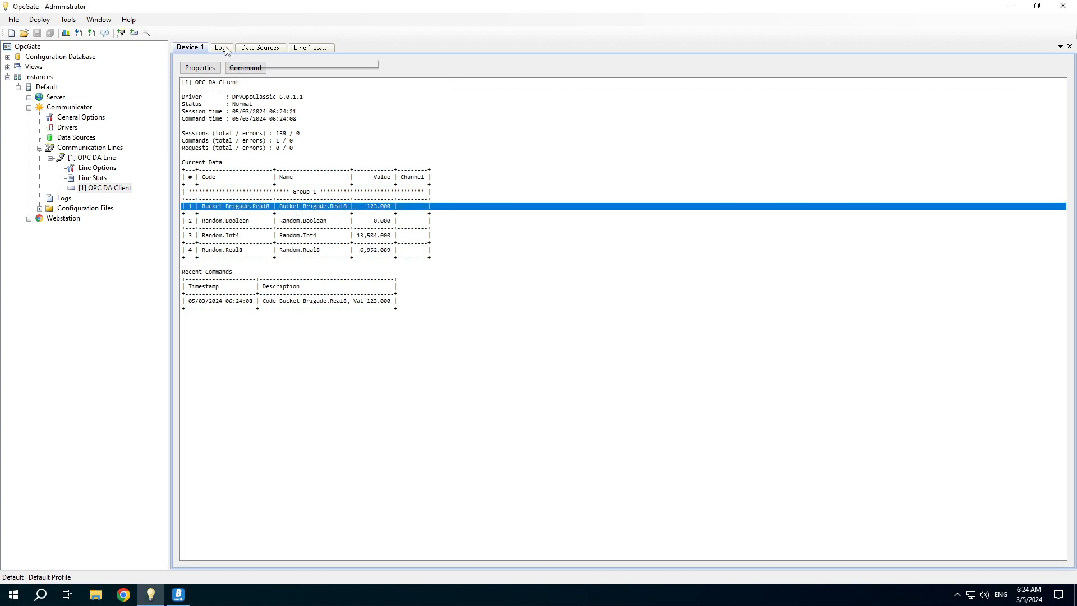
- Check the server log's Write variable entry and Device 1's recent command setting Real8 to 123
{"action": "left_click", "coordinate": [222, 47]}
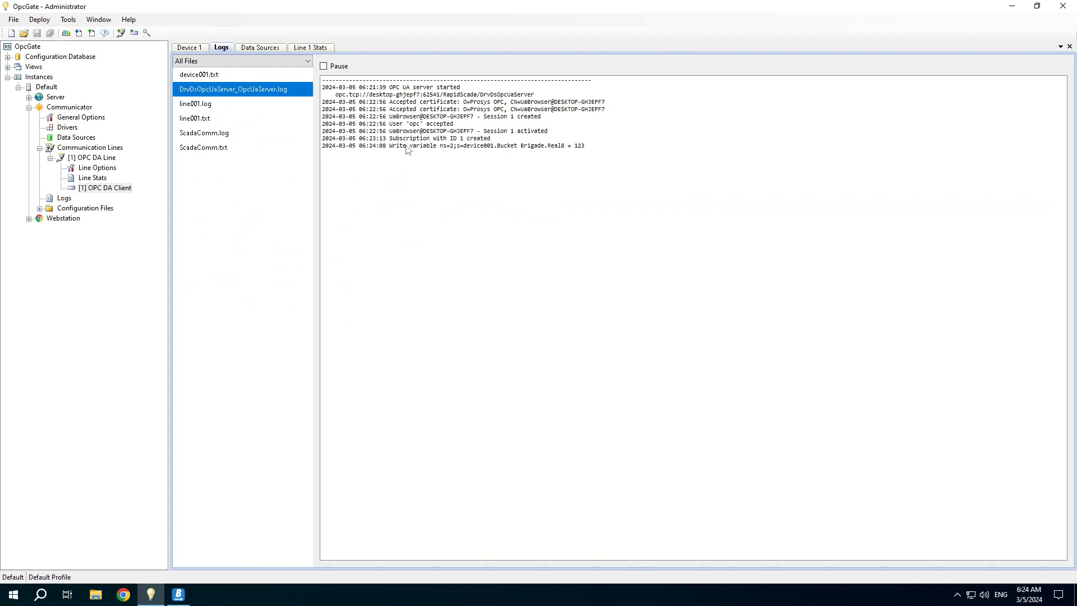
{"action": "left_click", "coordinate": [454, 146]}
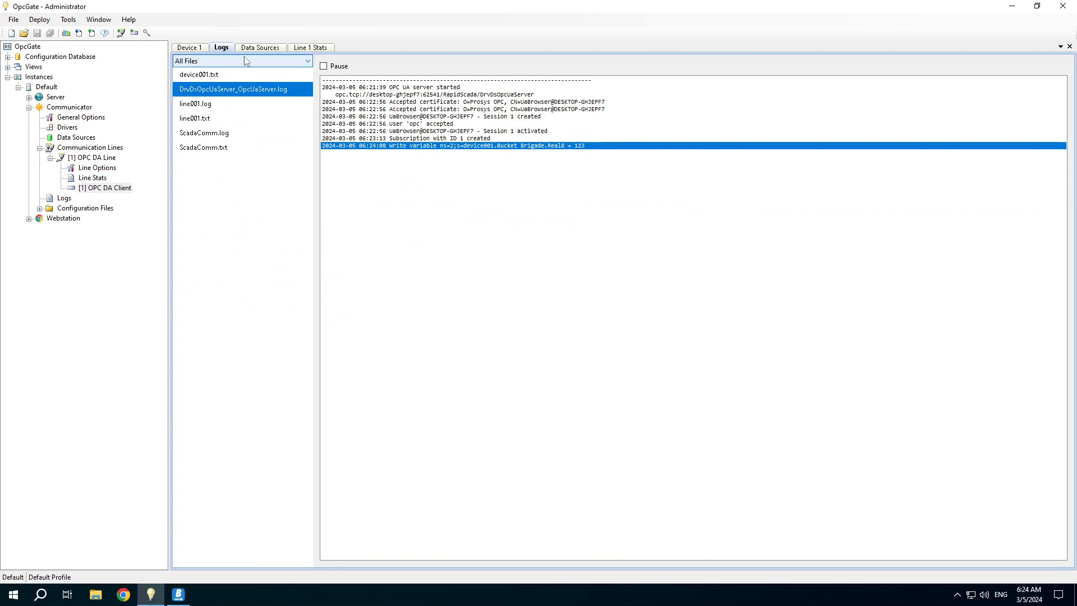
{"action": "left_click", "coordinate": [189, 46]}
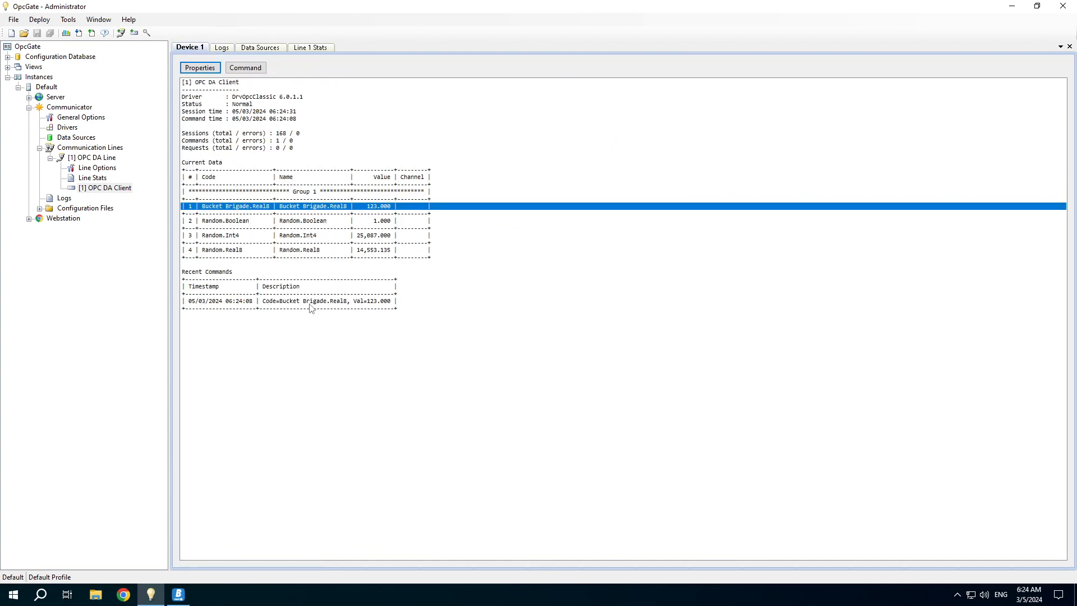
{"action": "left_click", "coordinate": [289, 301]}
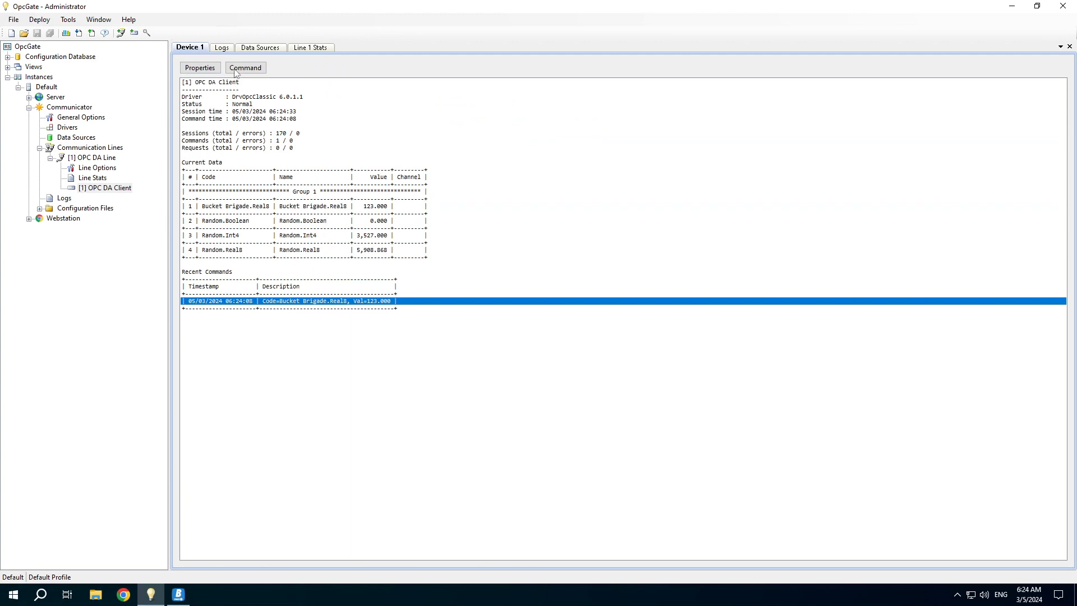
{"action": "left_click", "coordinate": [221, 47]}
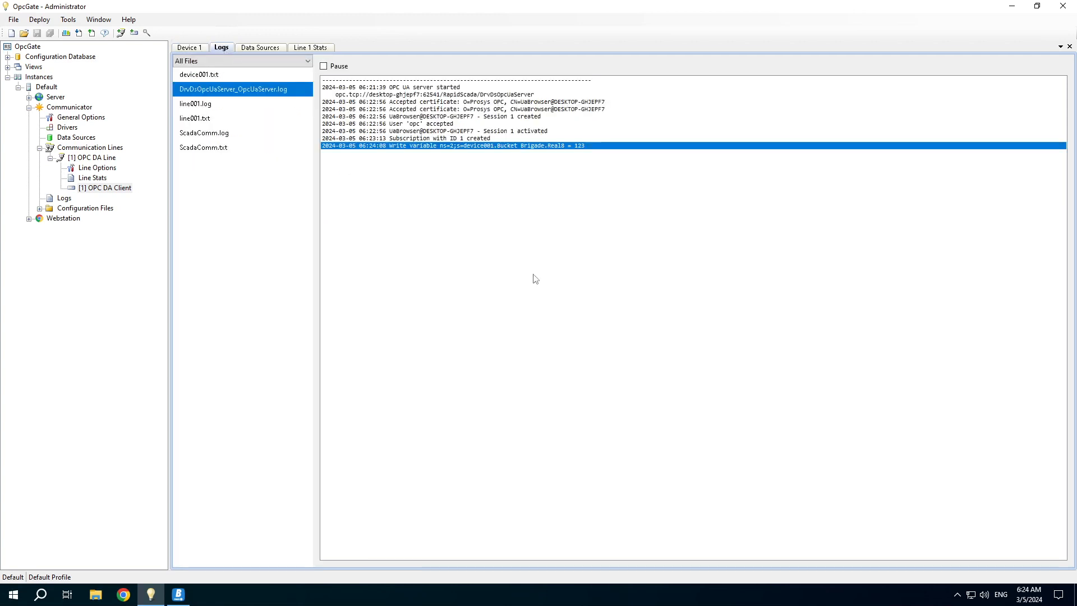